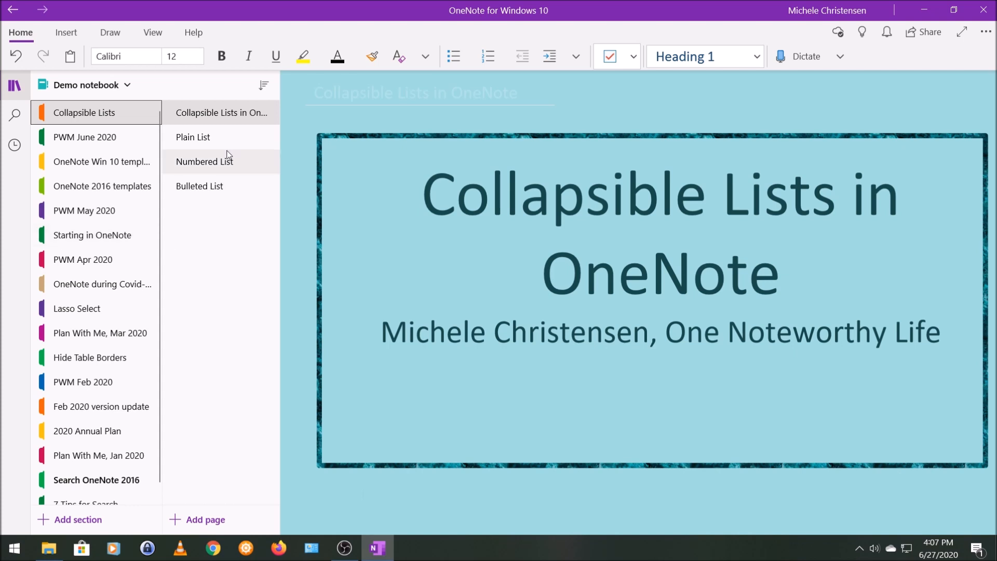
Switch to the Plain List page listing the US states from Alabama onward.
click(192, 137)
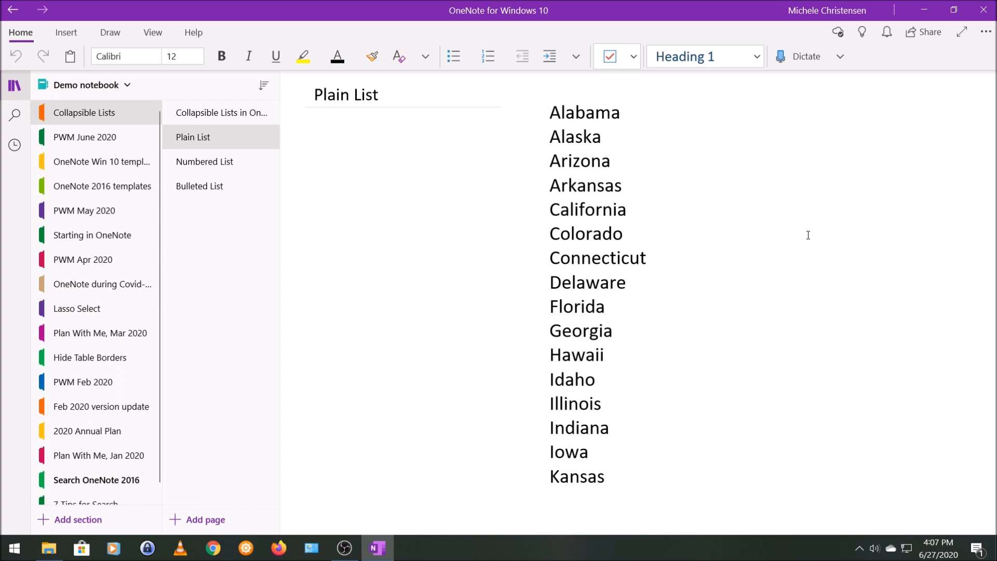
mouse_move(347, 318)
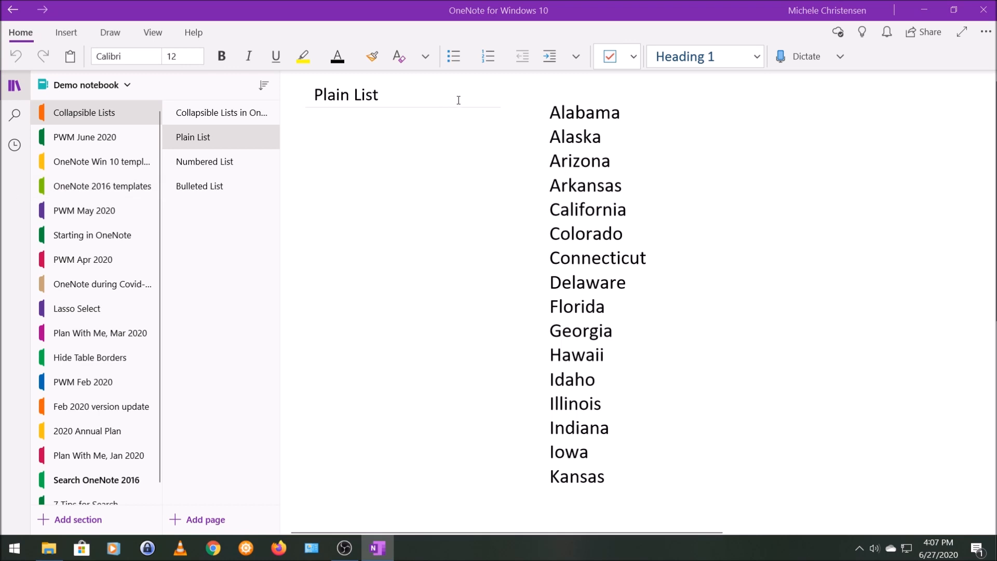
mouse_move(458, 101)
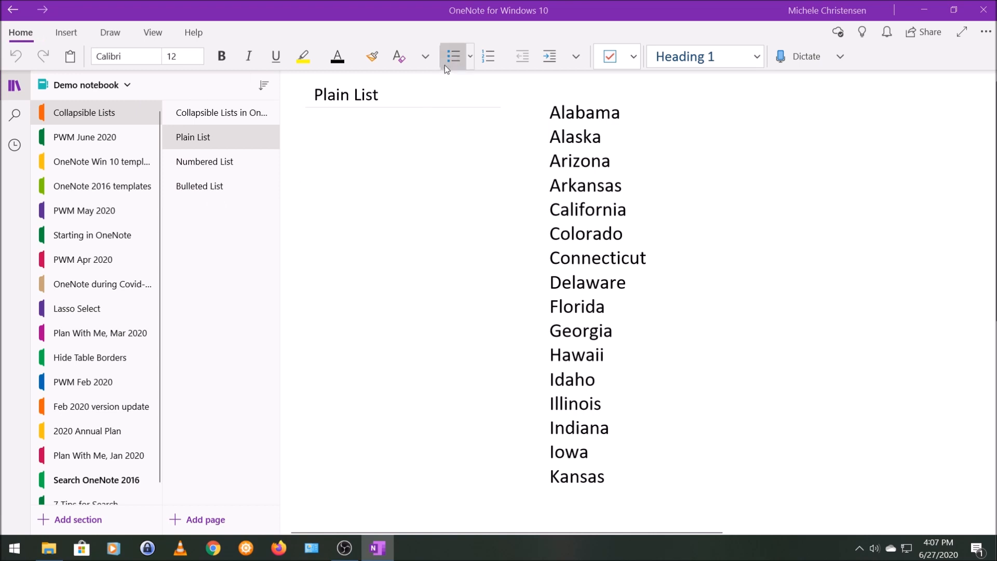
mouse_move(455, 83)
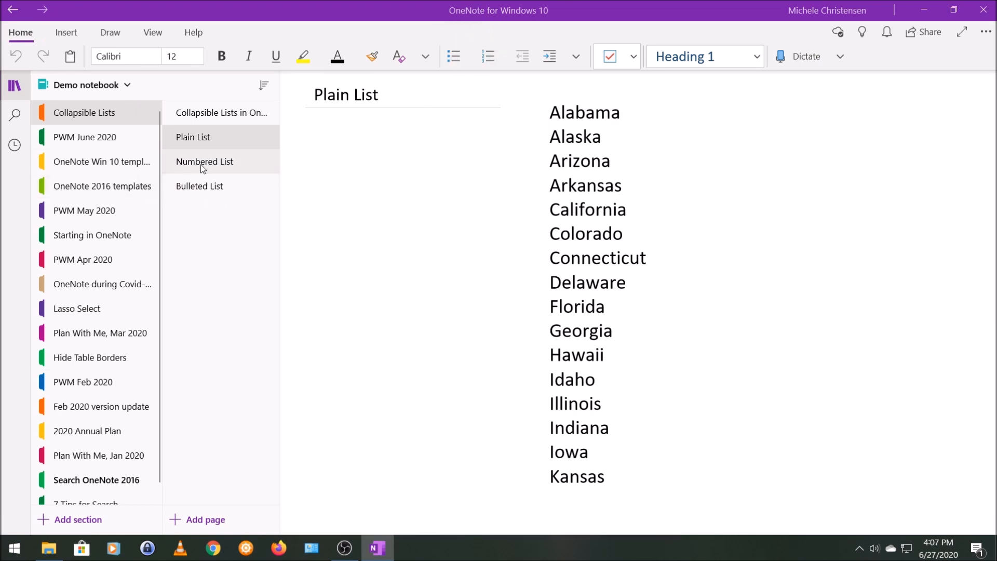
Number all sixteen states from Alabama to Kansas as a 1-16 list on the Numbered List page.
click(204, 161)
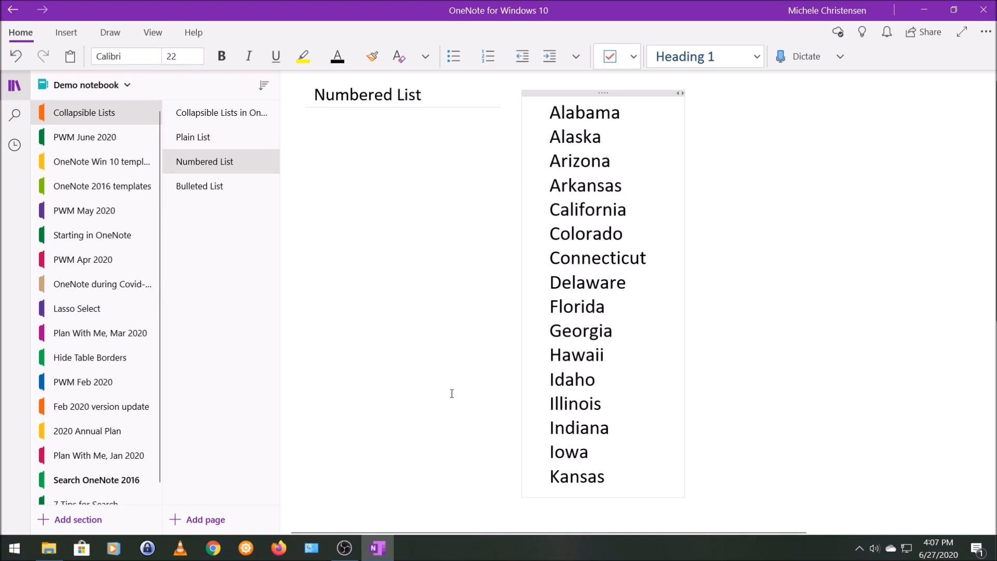
click(626, 208)
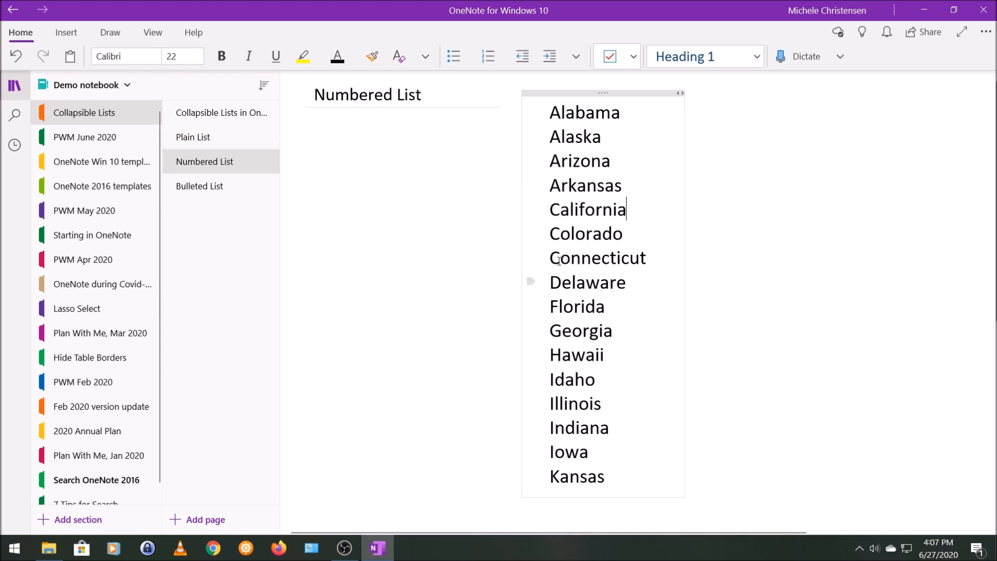
mouse_move(587, 94)
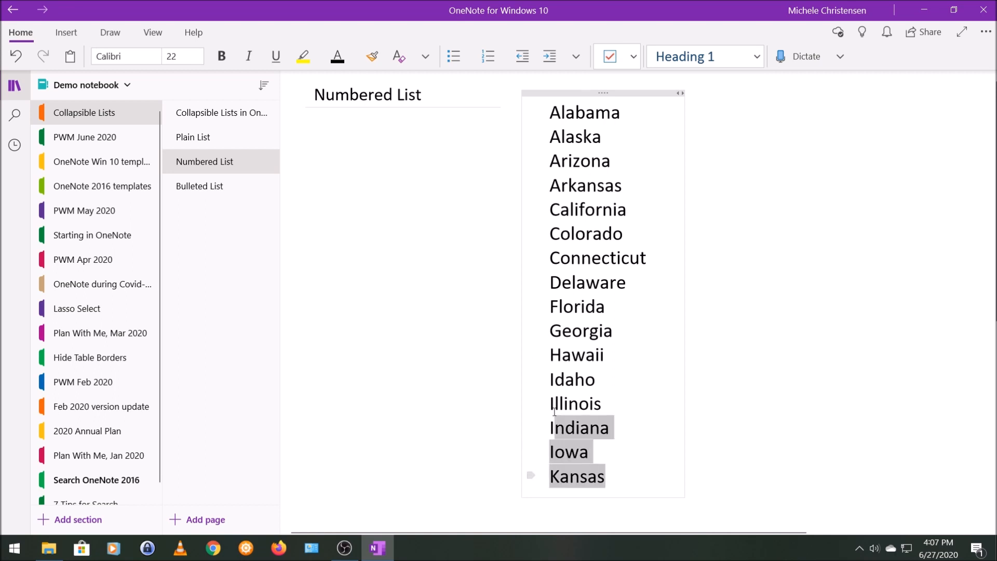
click(395, 215)
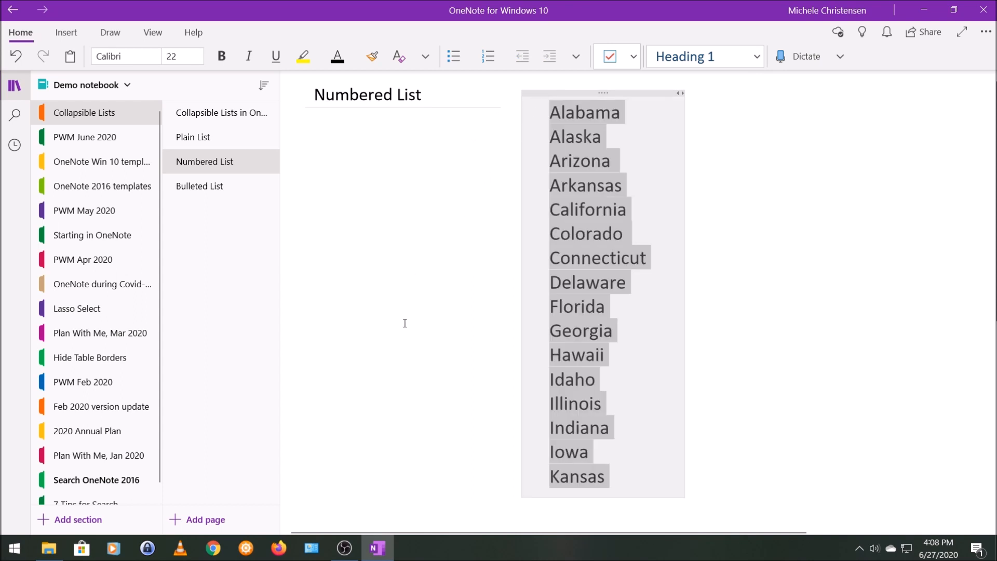
mouse_move(415, 307)
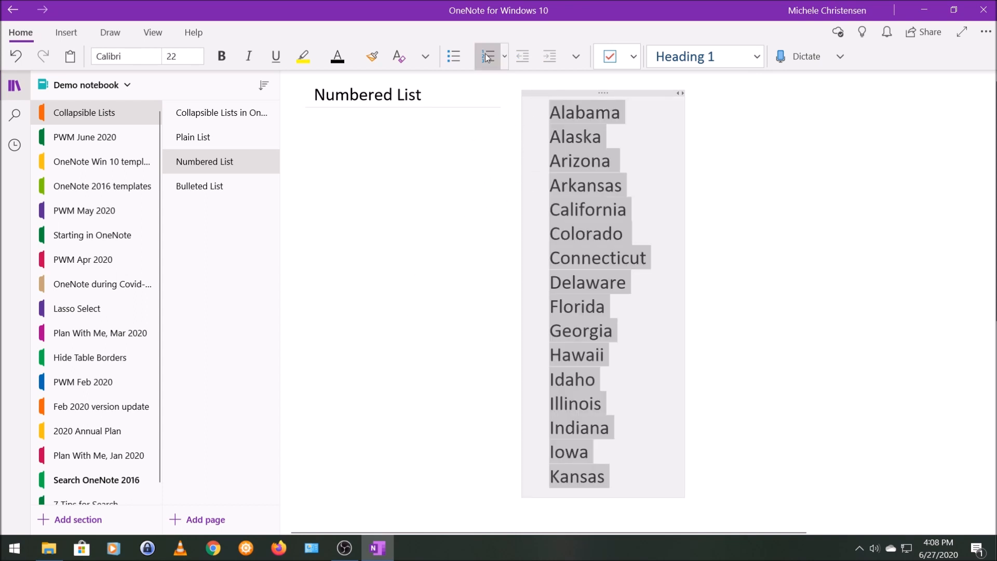
click(486, 56)
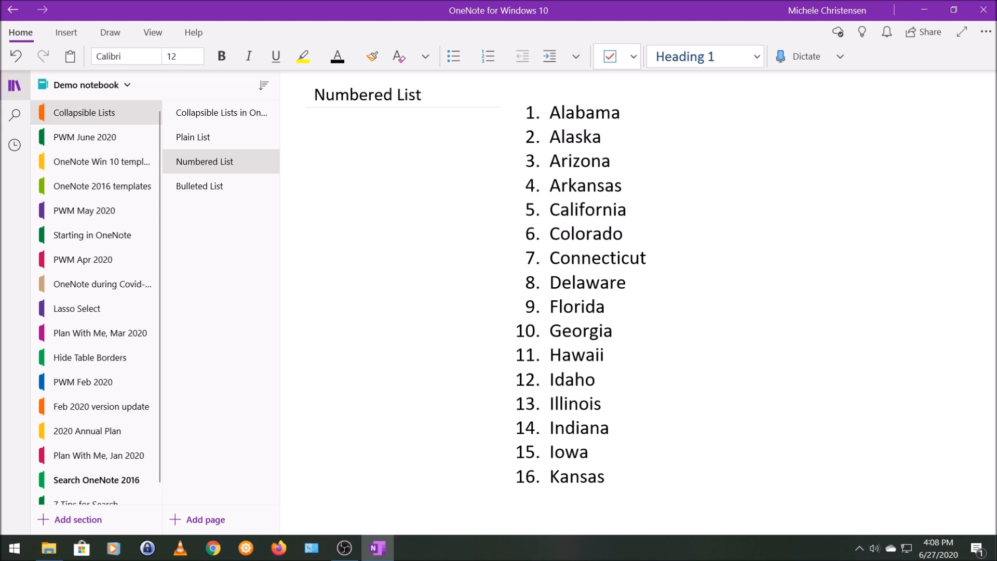
Indent Alaska, Arkansas, Delaware, Hawaii, Illinois, Indiana, Iowa and California into lettered and roman-numeral sub-levels.
click(411, 285)
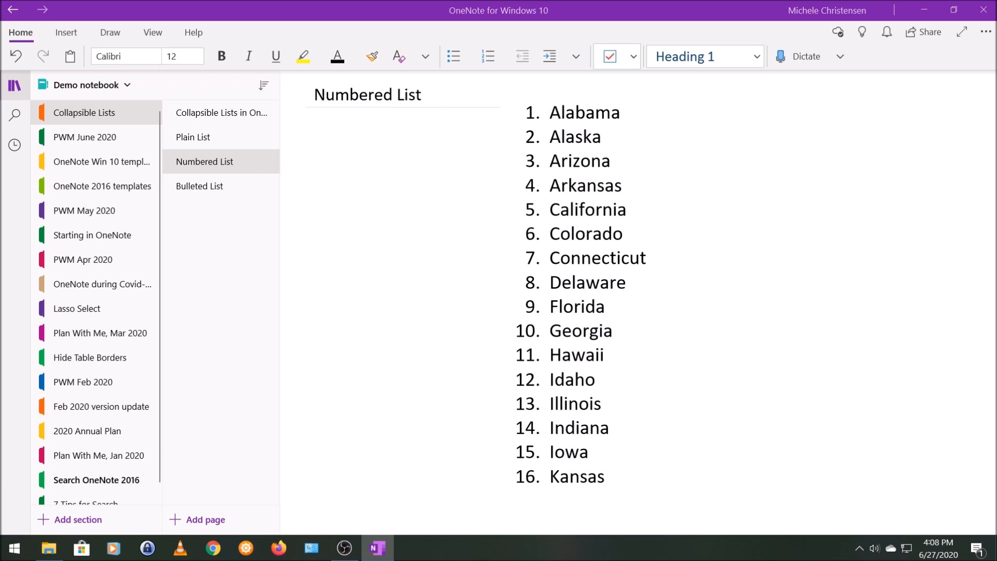
mouse_move(29, 199)
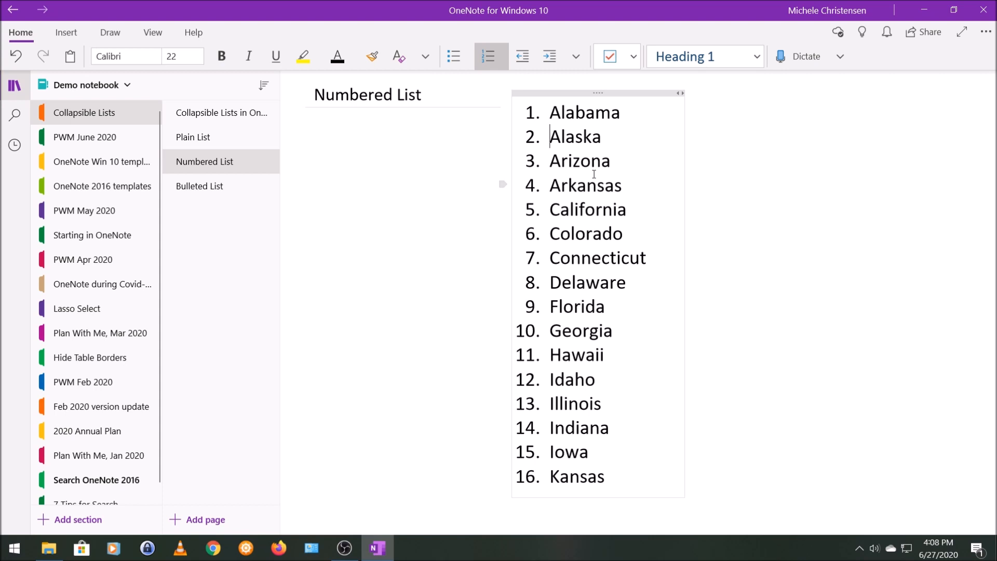
click(549, 56)
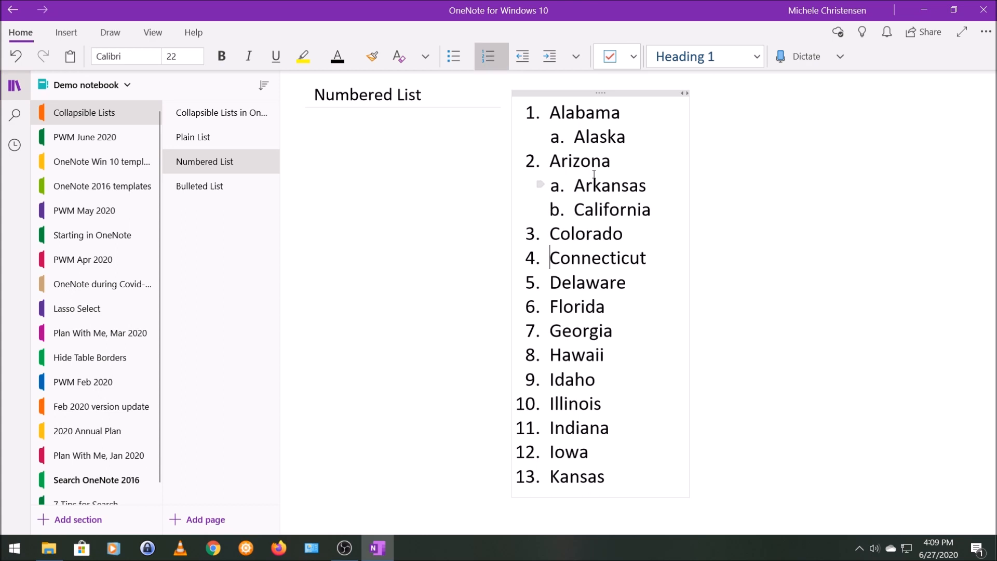
click(522, 56)
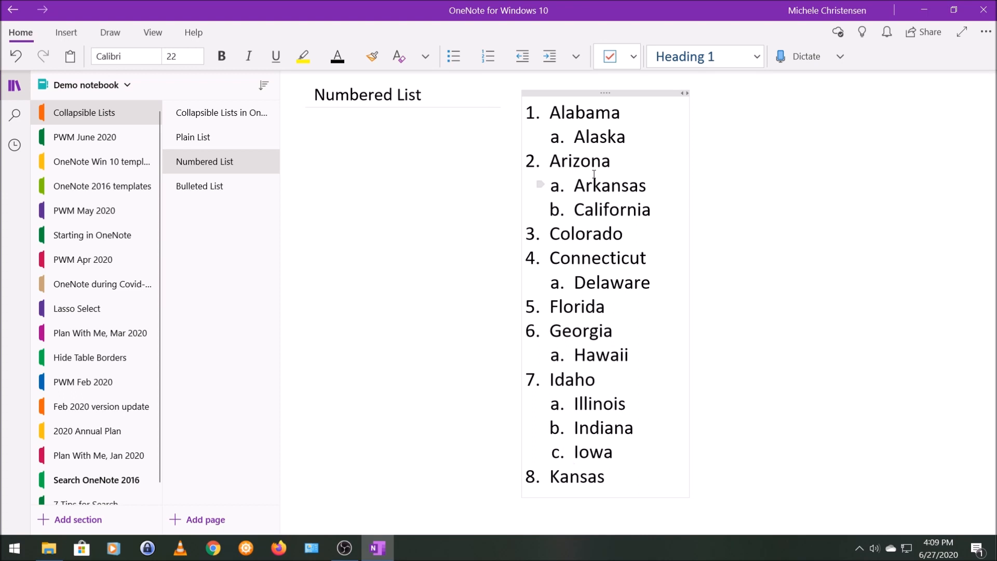
click(574, 452)
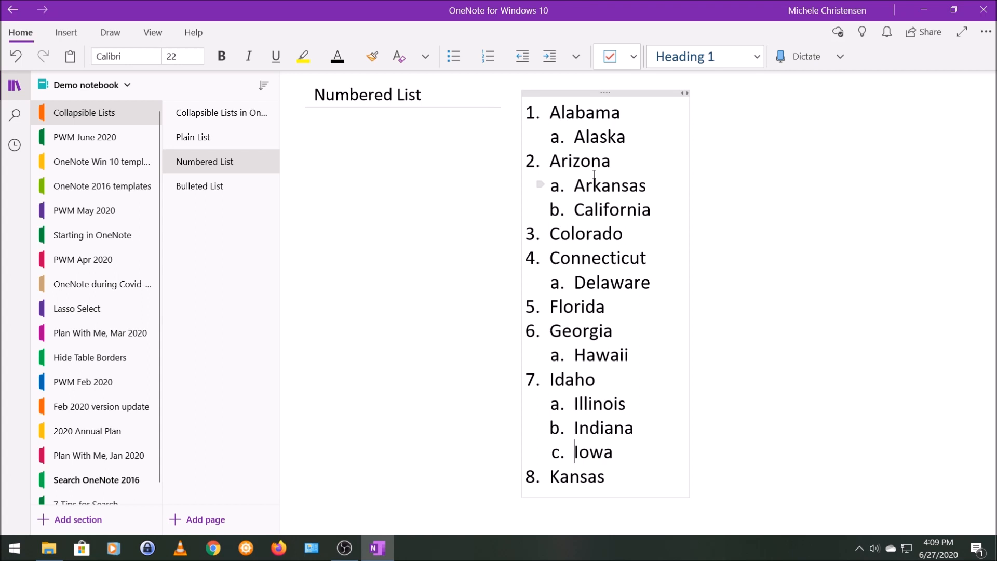
mouse_move(538, 364)
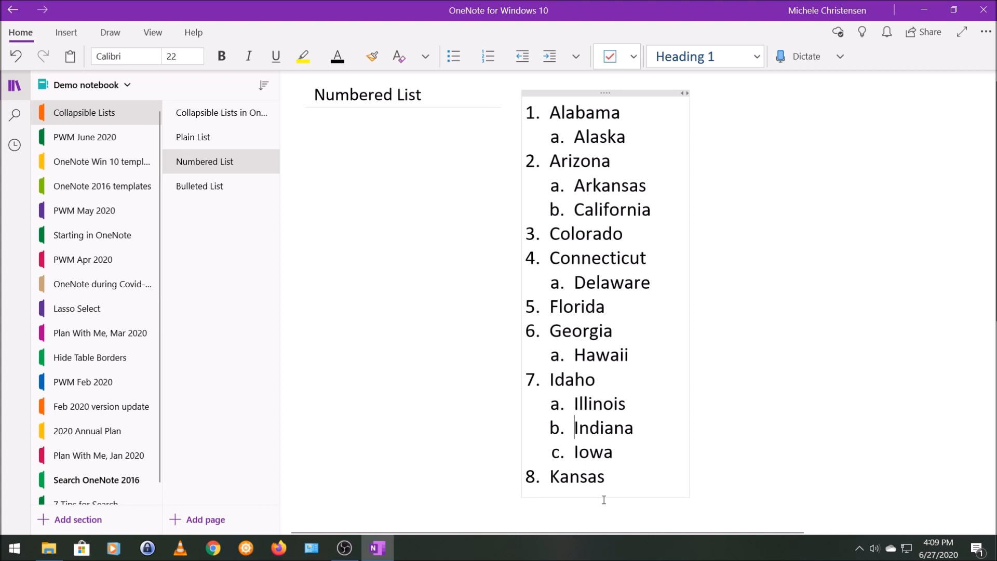
click(548, 56)
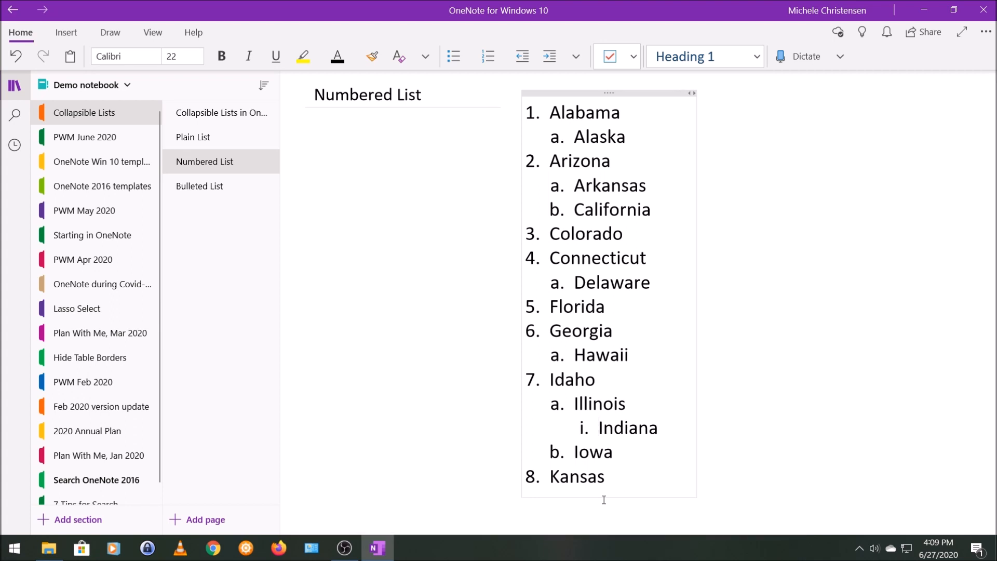
click(598, 427)
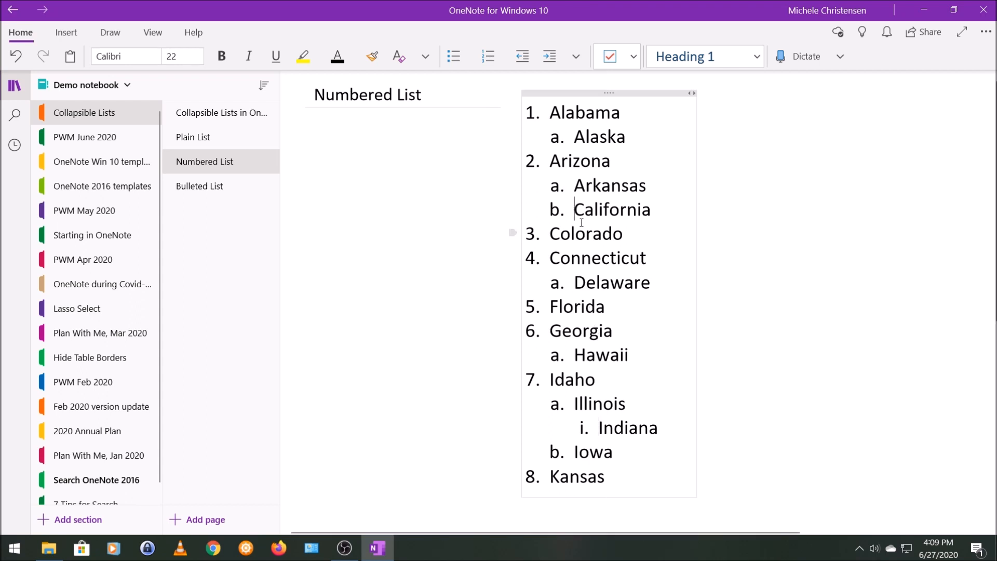
click(549, 56)
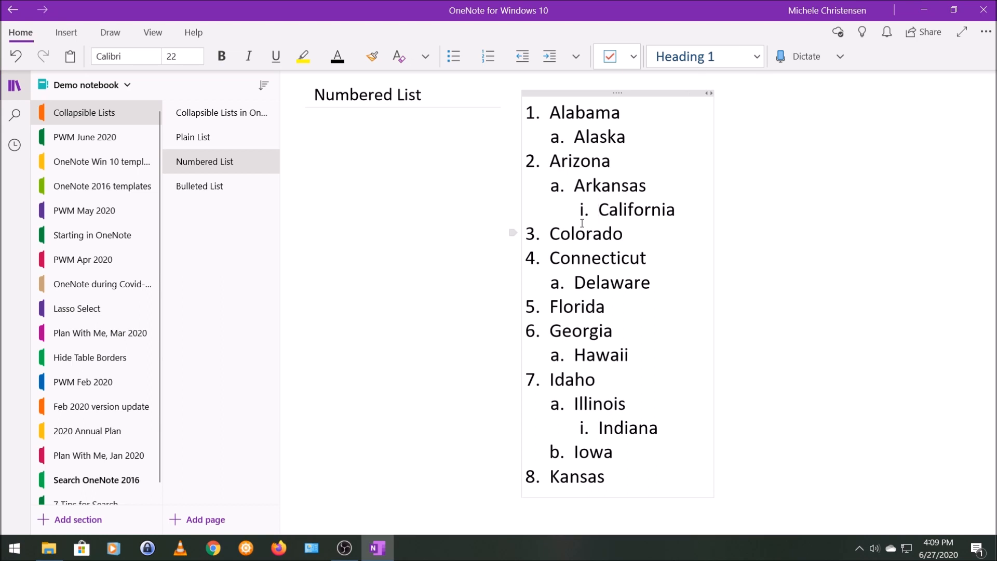
Apply roman-numeral numbering to the whole multi-level states list.
click(595, 209)
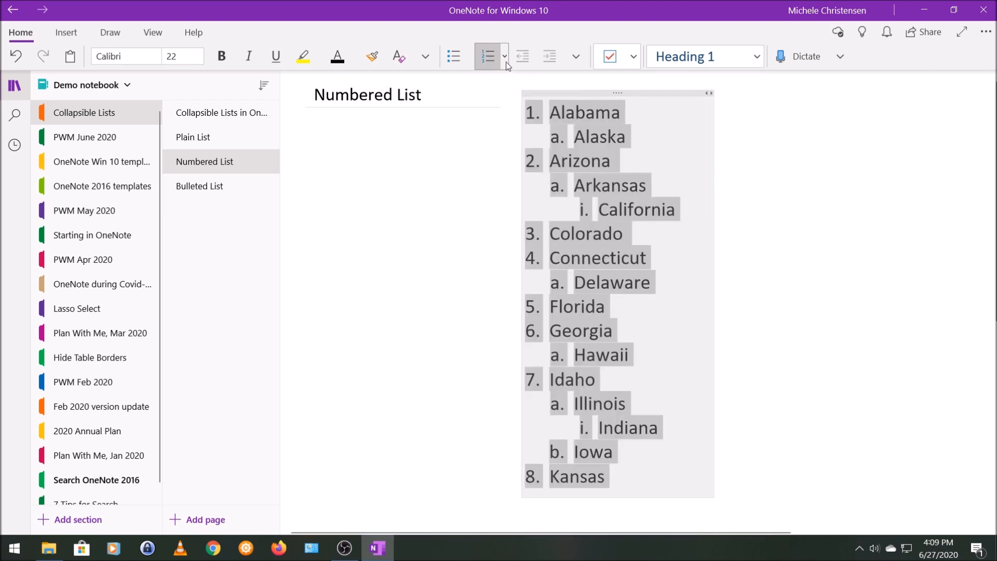
mouse_move(505, 62)
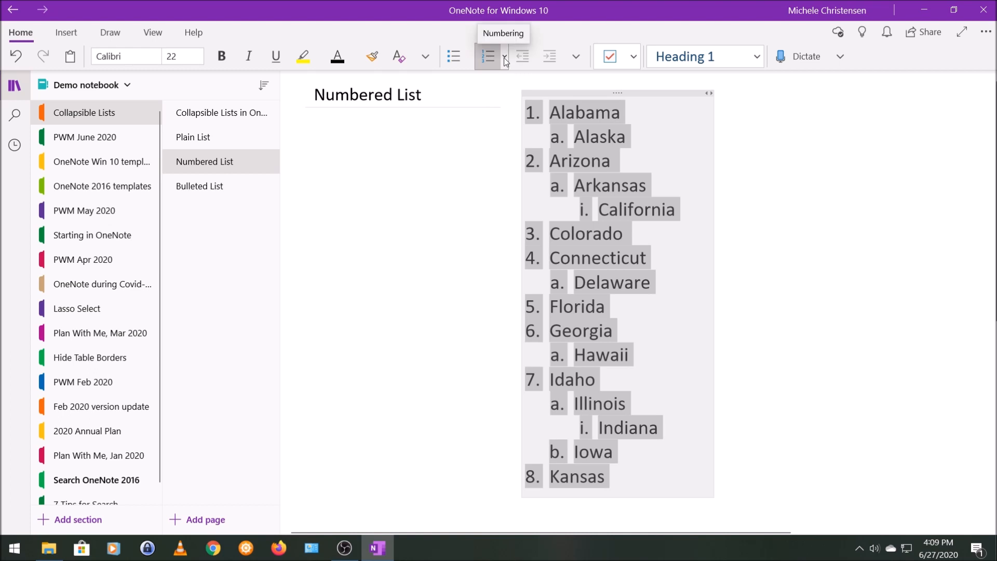
click(503, 56)
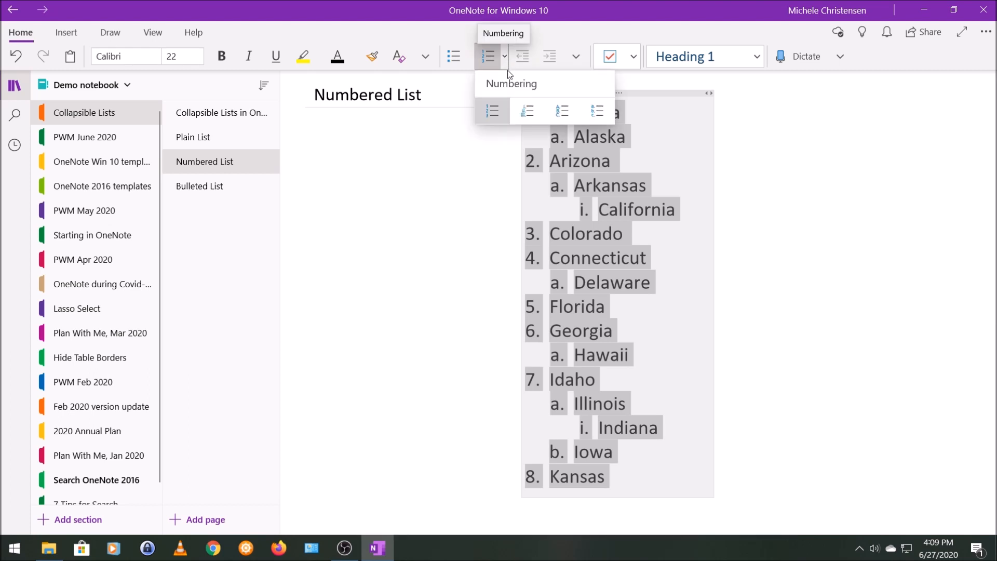
mouse_move(492, 110)
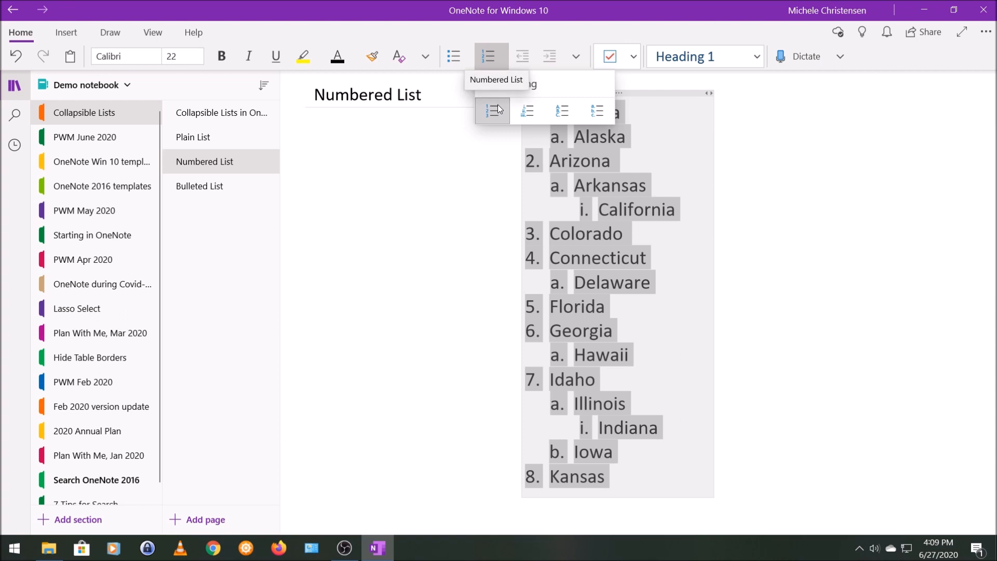
click(526, 112)
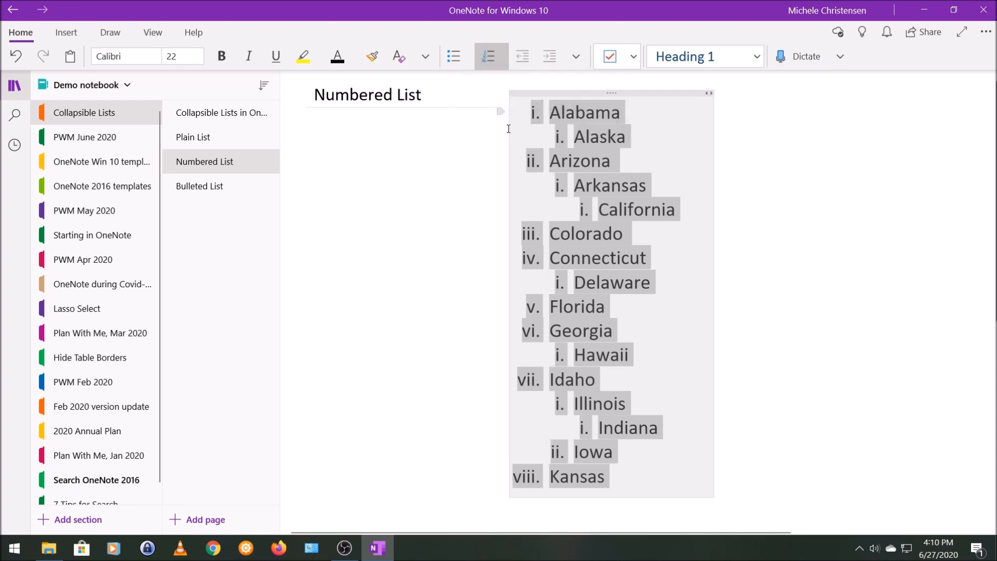
click(461, 187)
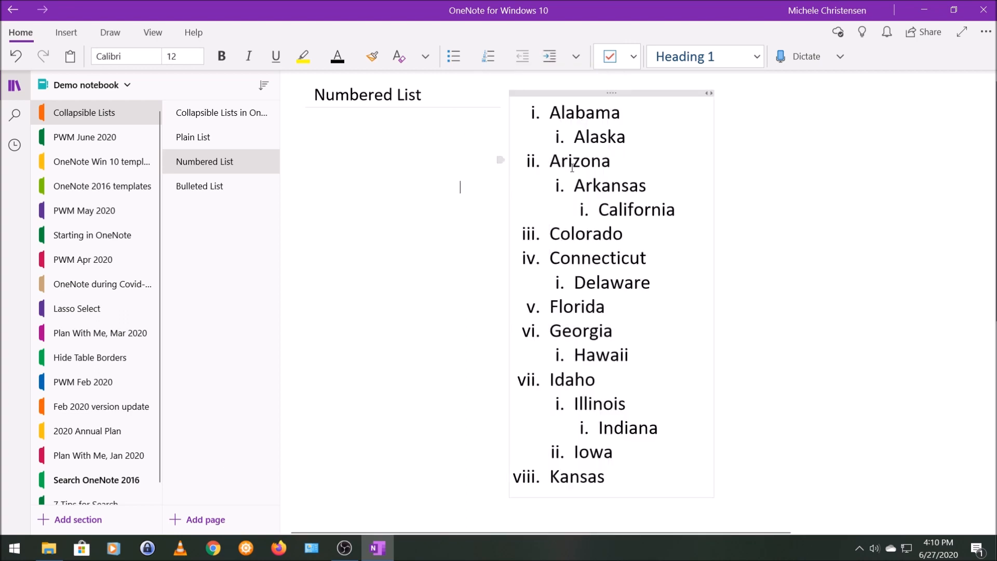
mouse_move(579, 93)
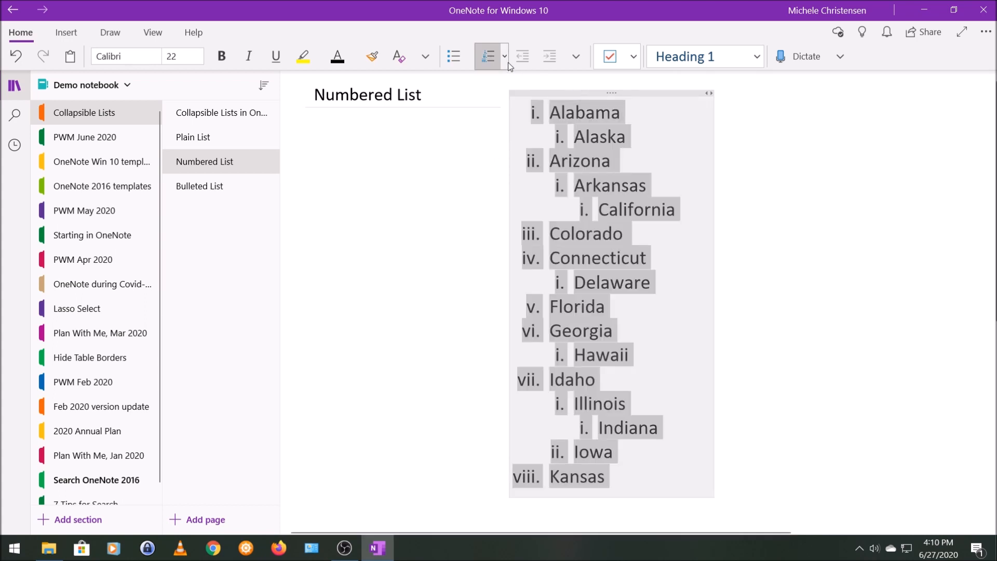
Try uppercase letters, then settle on lowercase-letter numbering at every level.
click(505, 56)
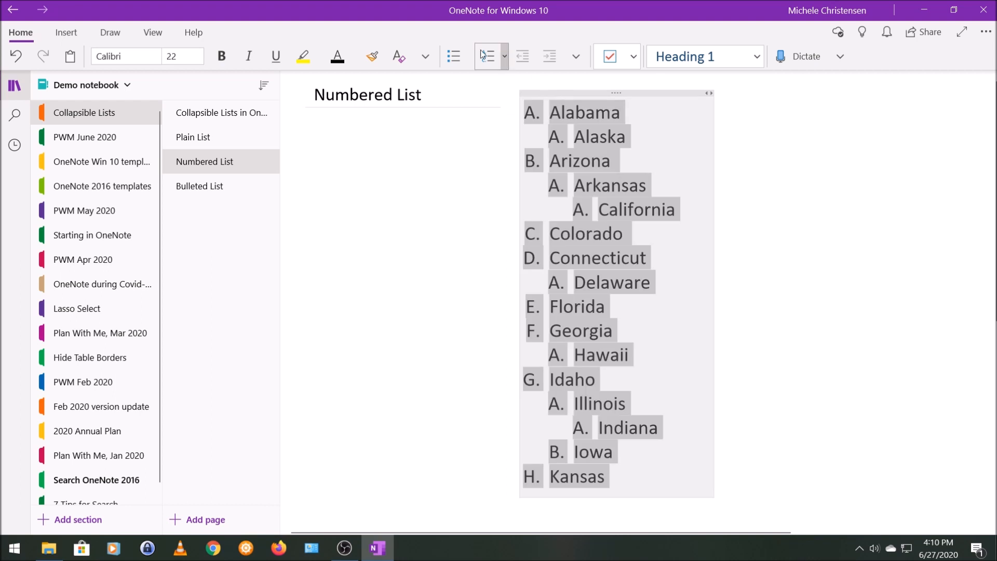
click(487, 57)
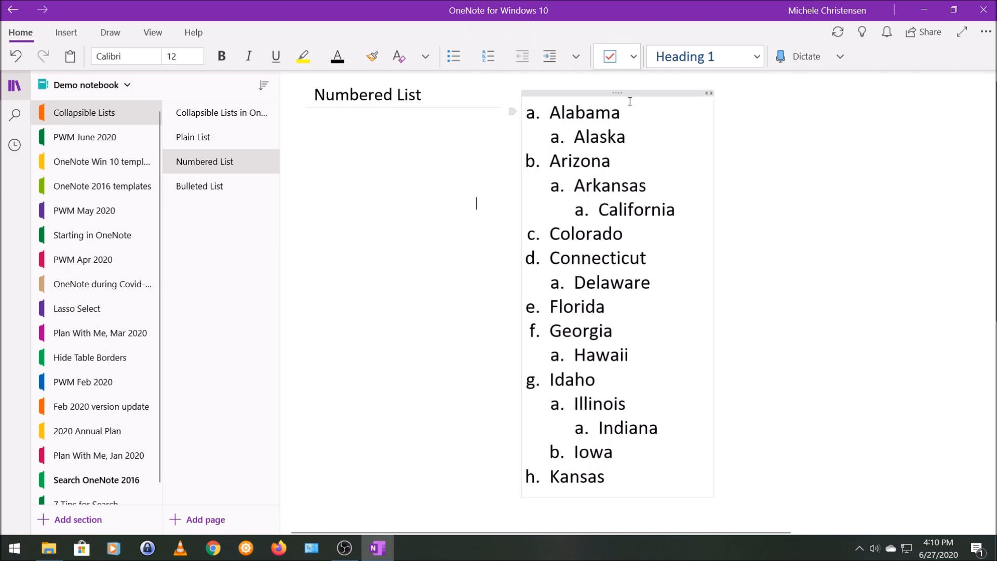
click(506, 57)
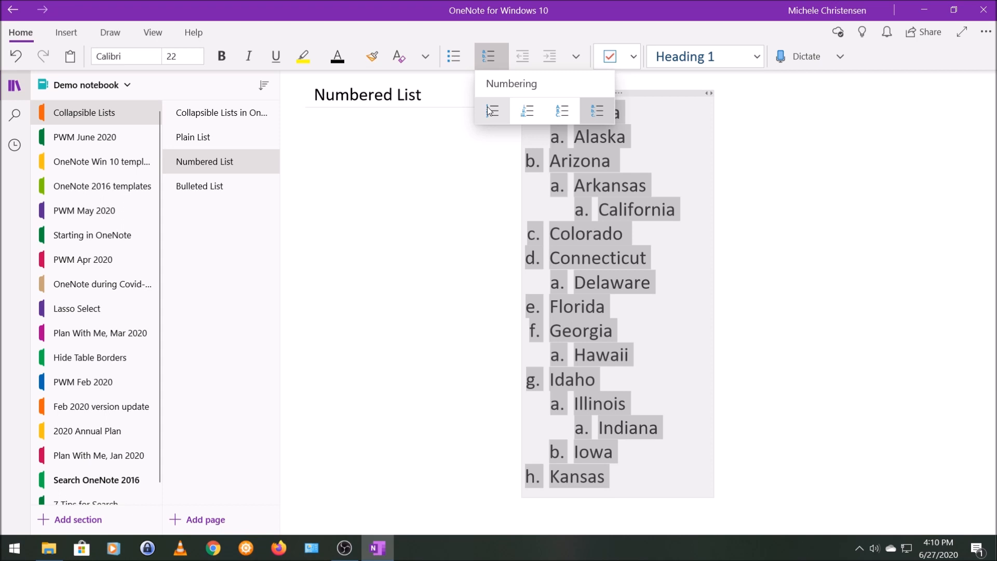
Clear the numbering, then reapply the default multilevel style: numbers, lowercase letters, roman numerals.
click(491, 112)
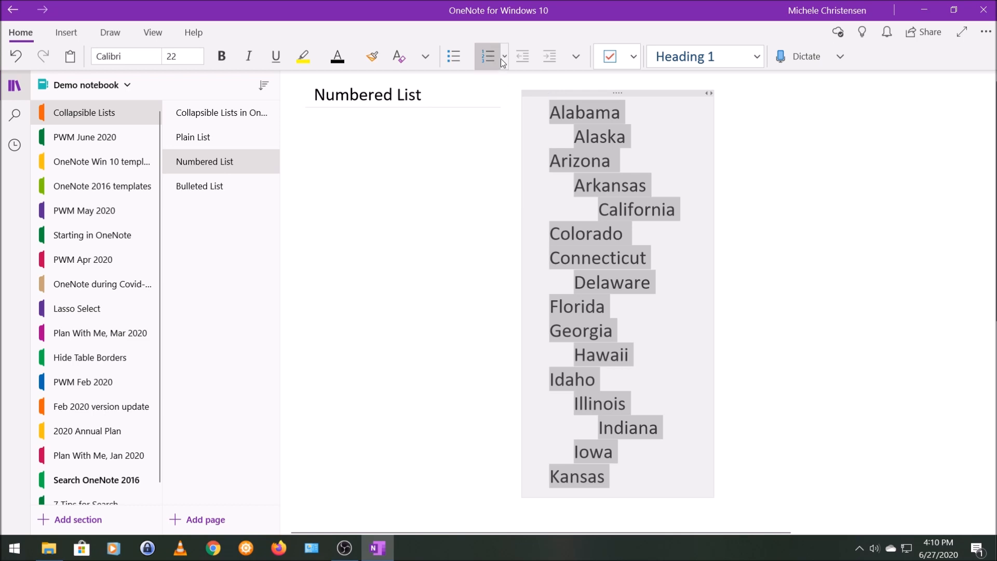
mouse_move(488, 56)
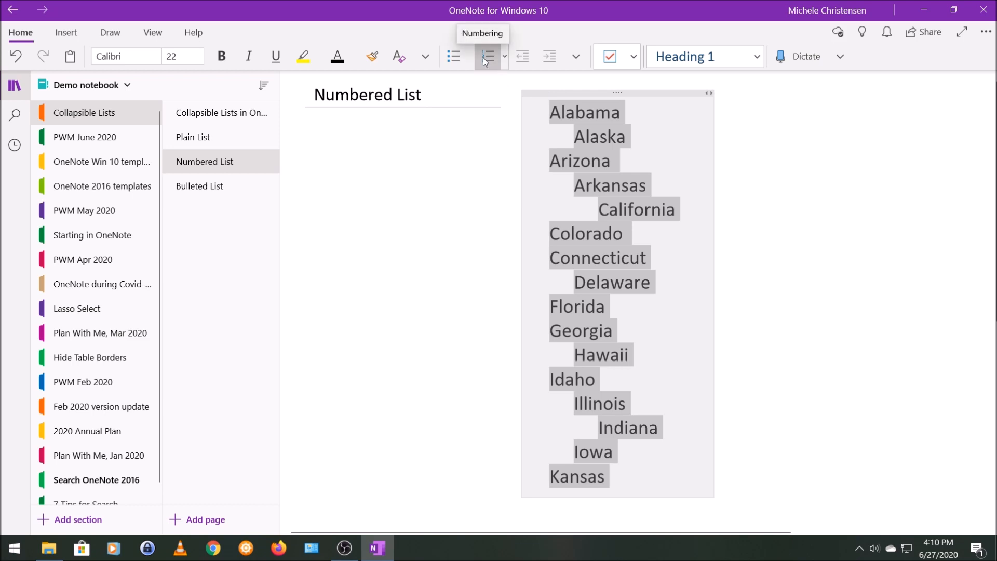
click(489, 56)
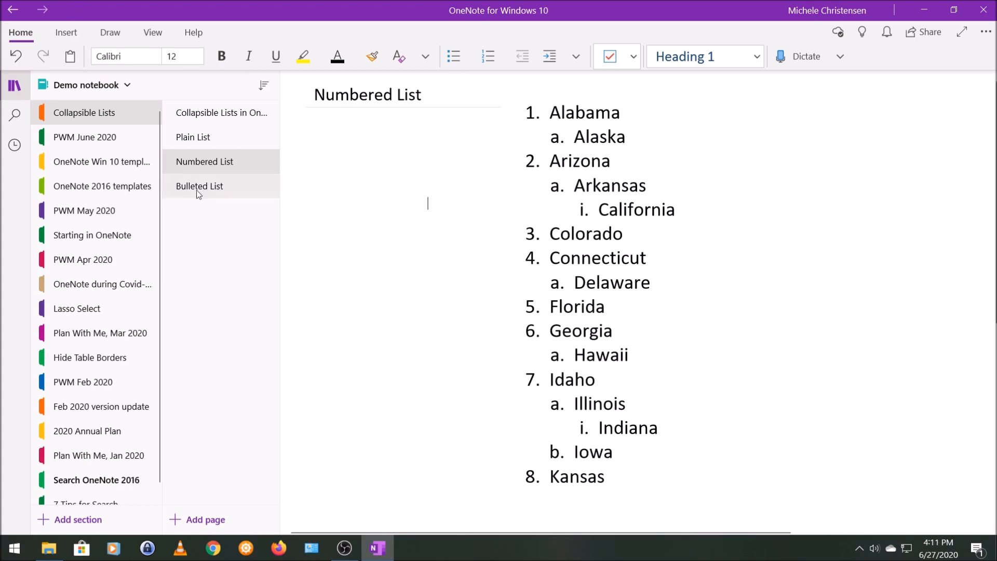
Bullet the states on the Bulleted List page, nesting sub-items with Arkansas and Illinois at a third level.
click(199, 186)
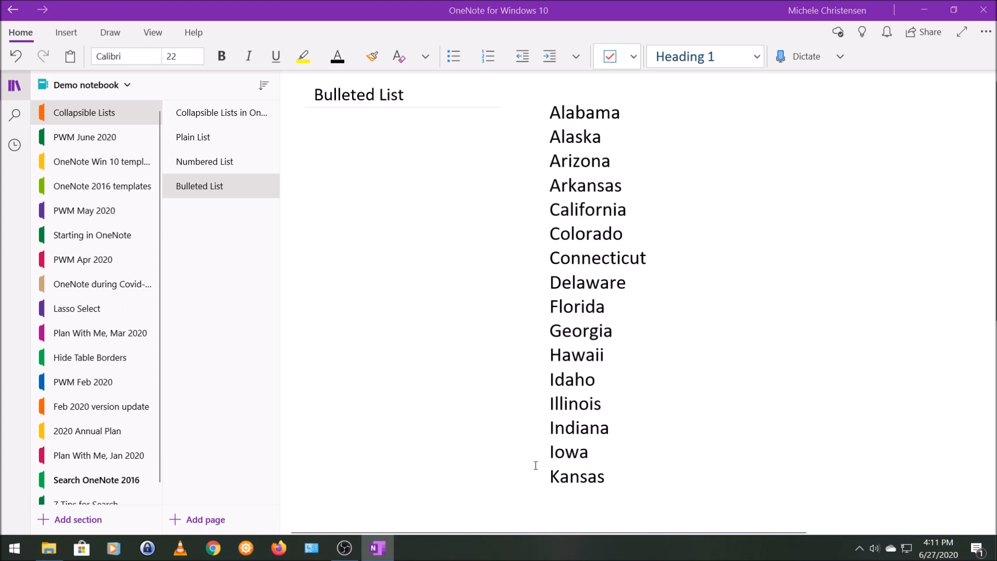
mouse_move(529, 130)
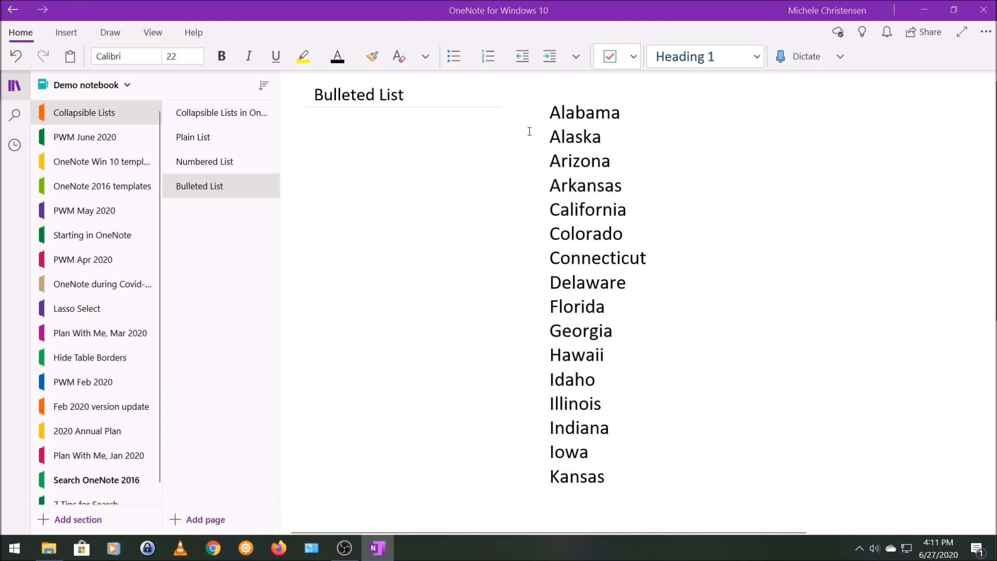
mouse_move(560, 160)
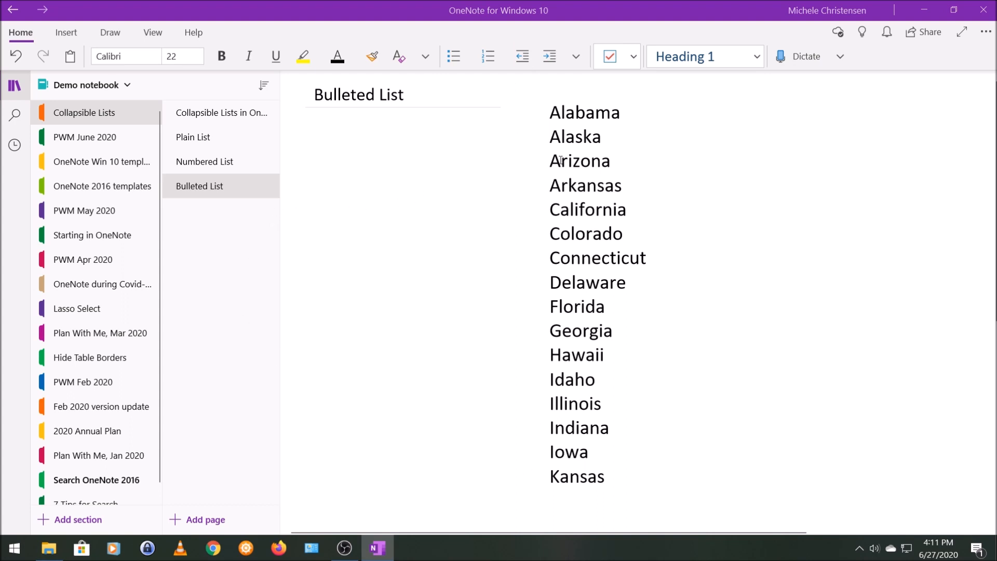
click(454, 56)
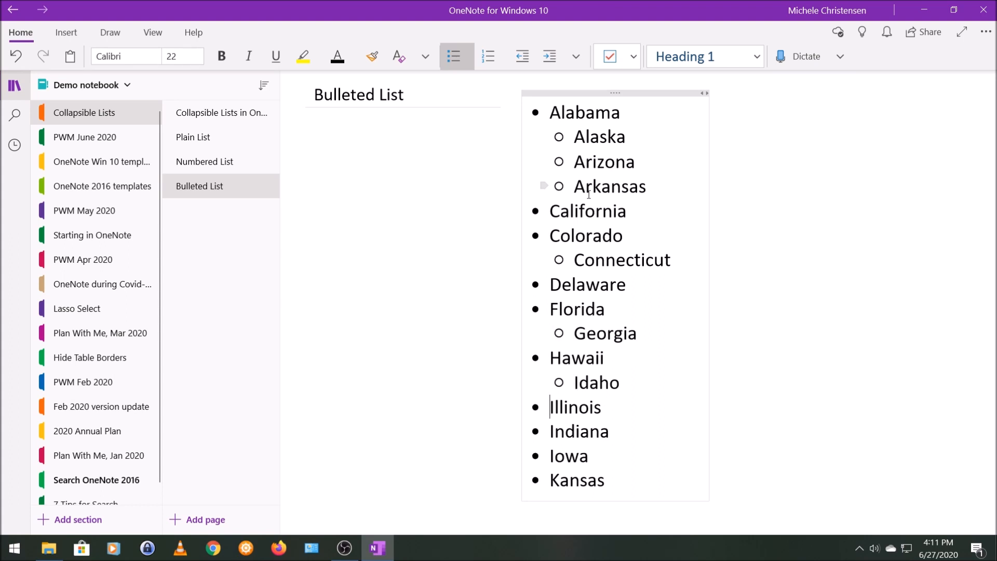
click(549, 57)
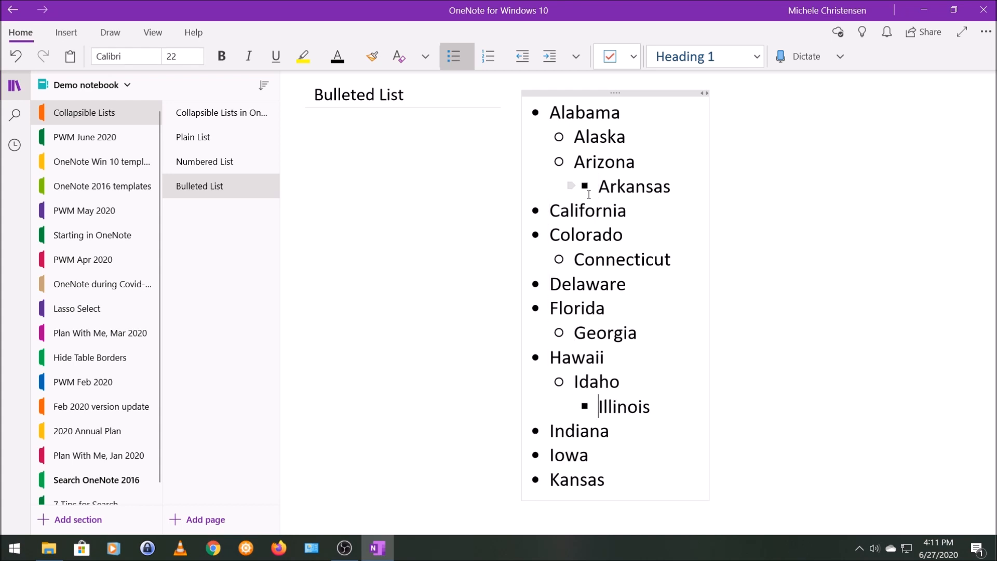
mouse_move(338, 274)
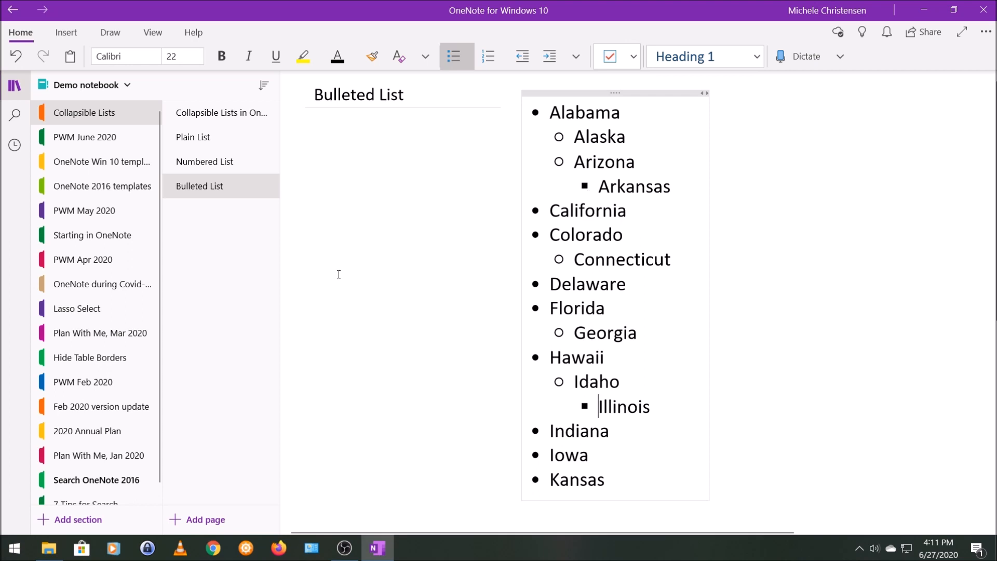
mouse_move(382, 224)
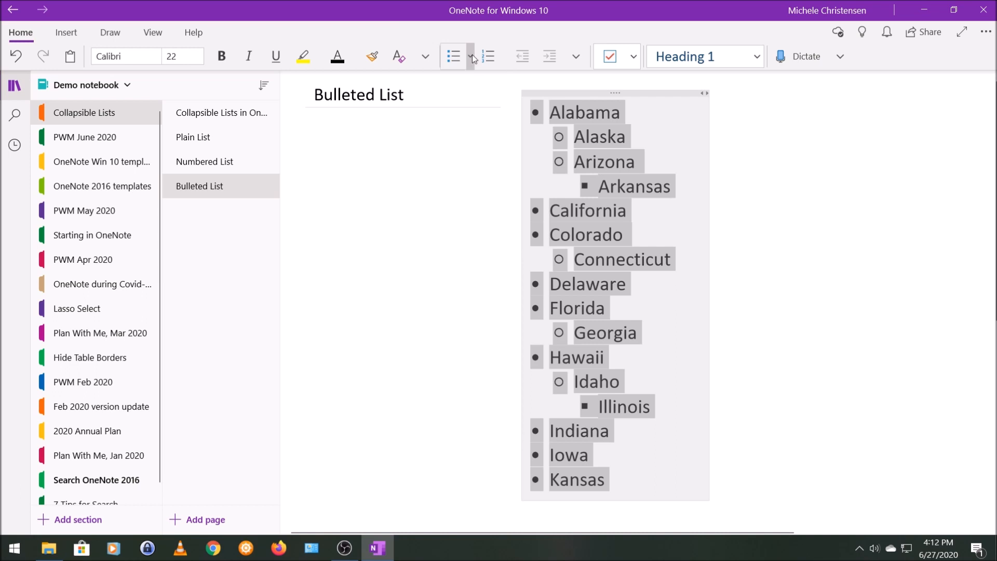
click(453, 56)
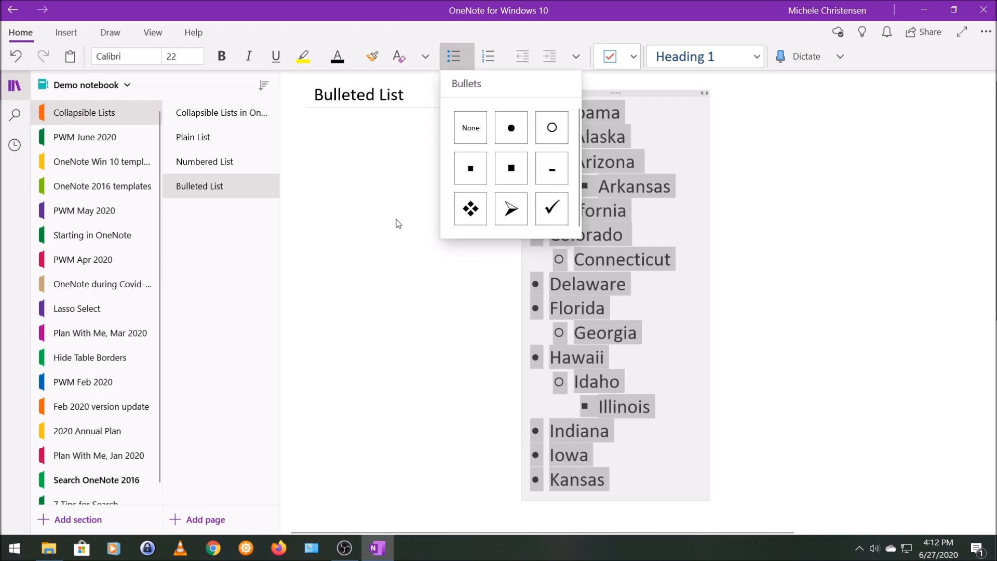
mouse_move(511, 169)
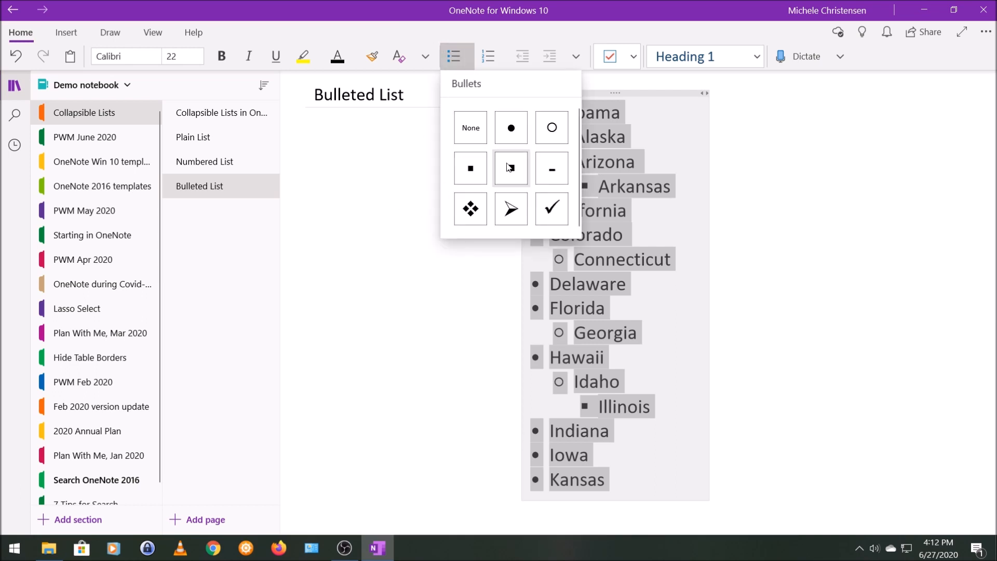
click(469, 167)
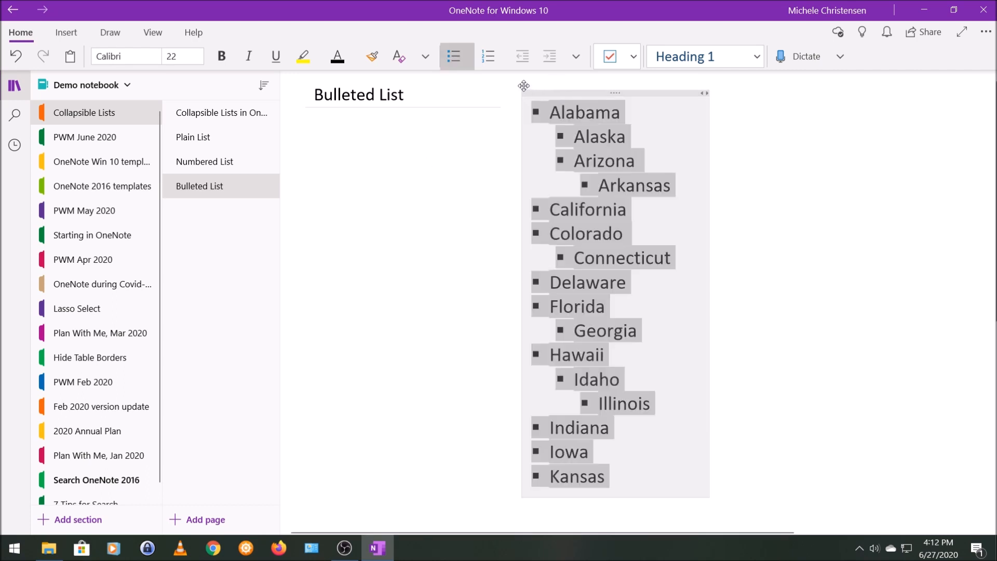
click(454, 56)
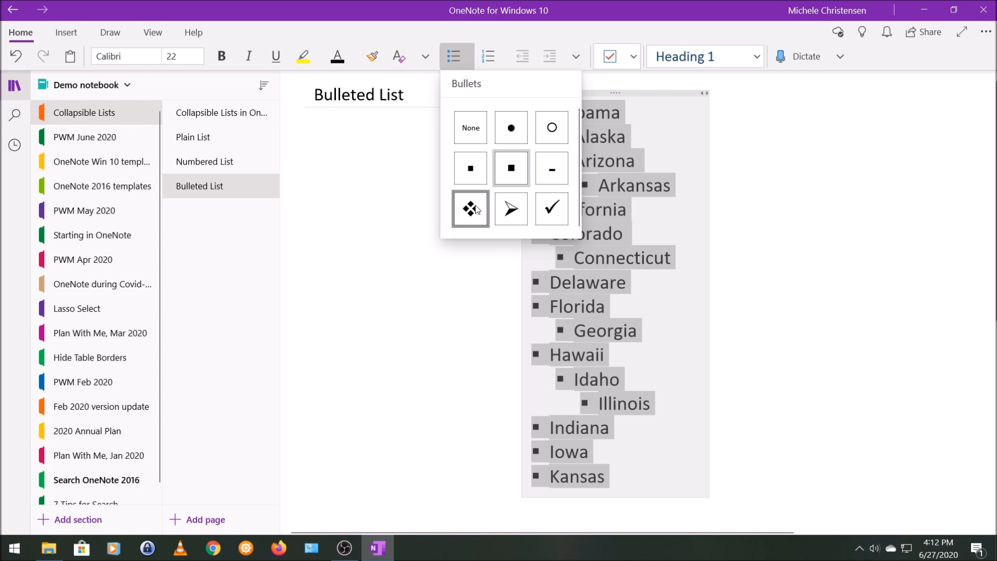
click(470, 209)
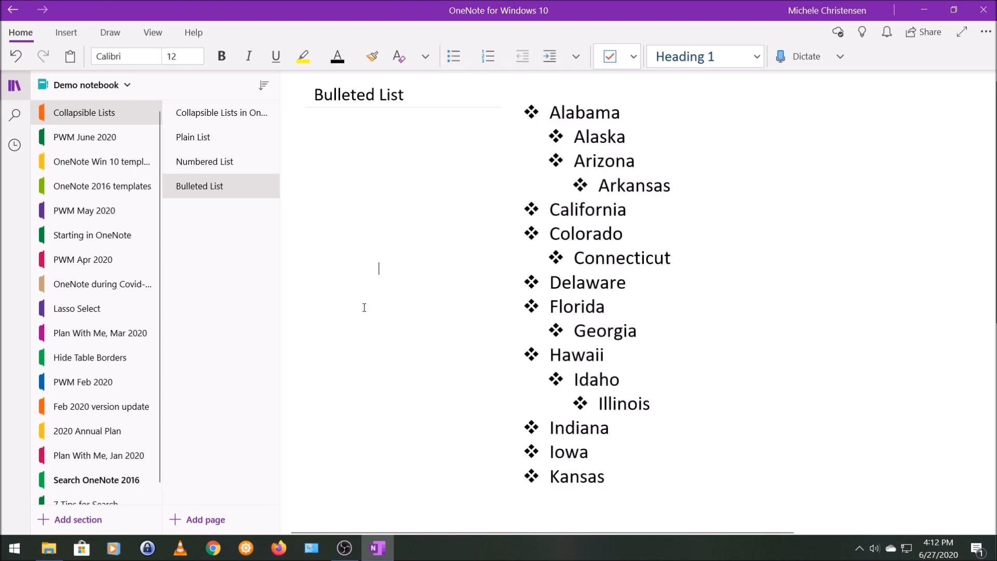
mouse_move(597, 87)
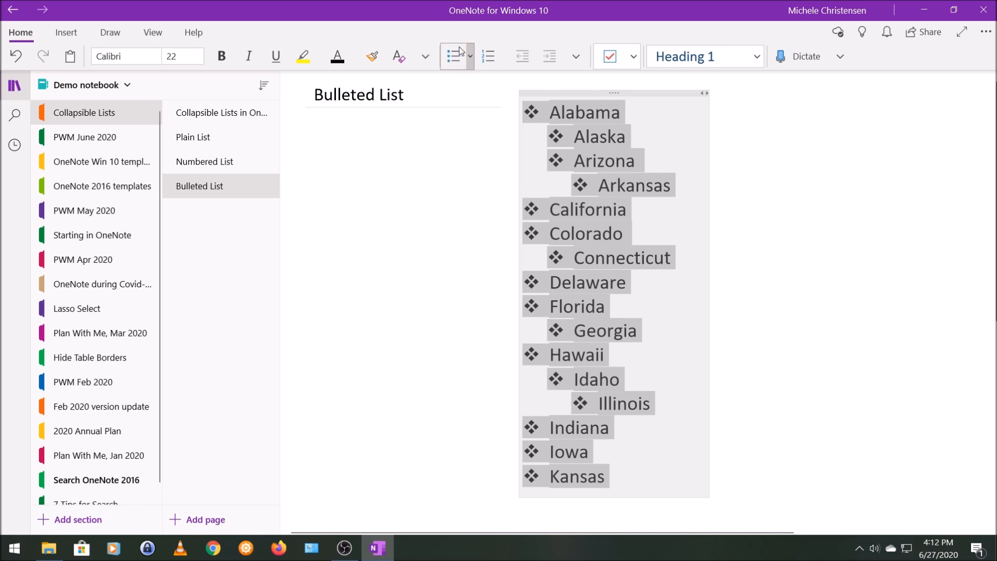
click(453, 57)
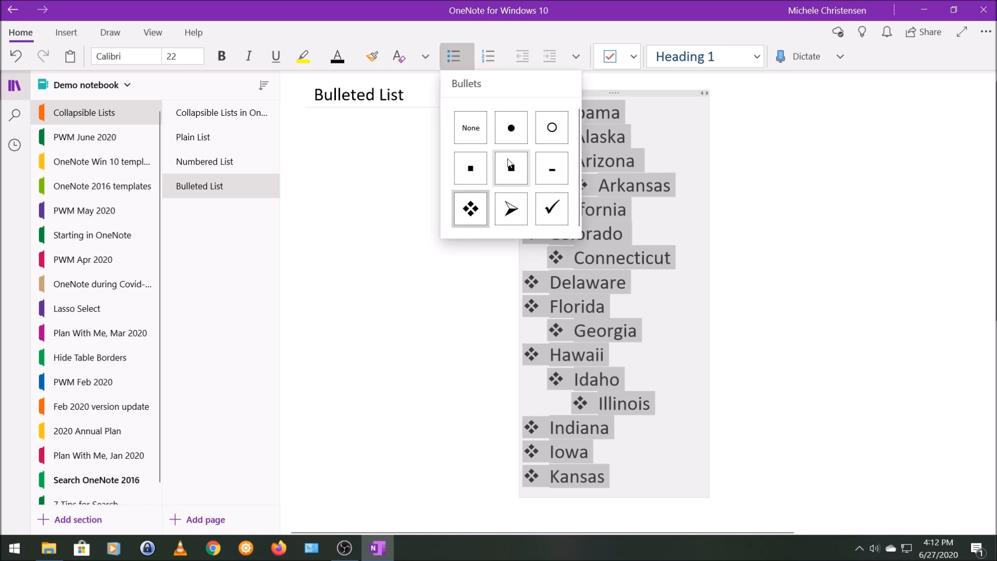
click(551, 209)
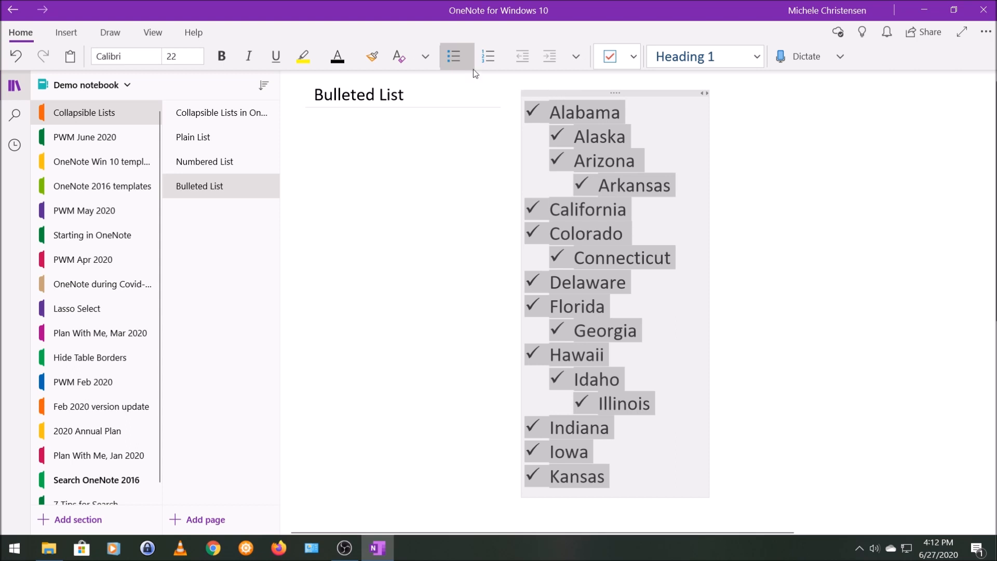
click(454, 56)
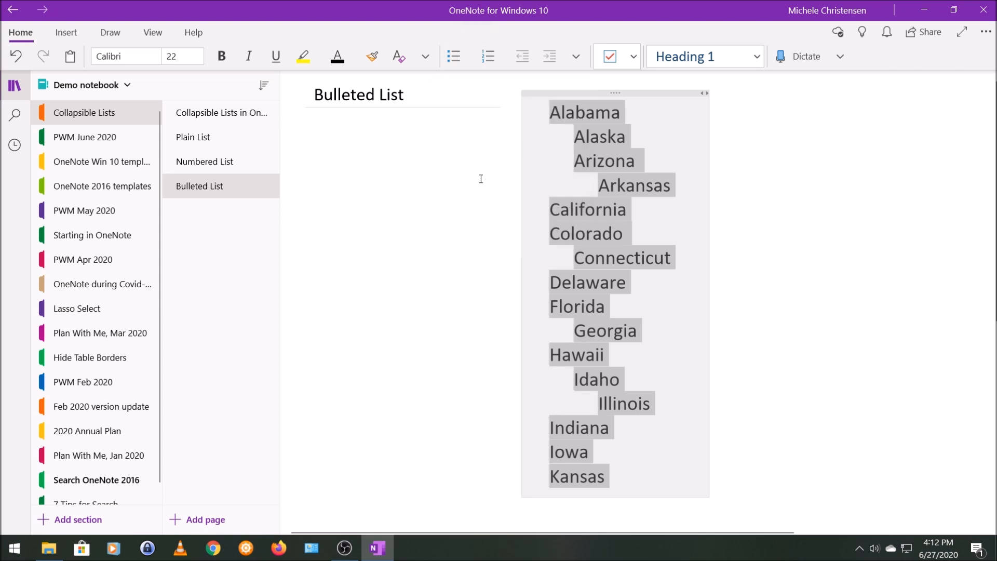
mouse_move(454, 56)
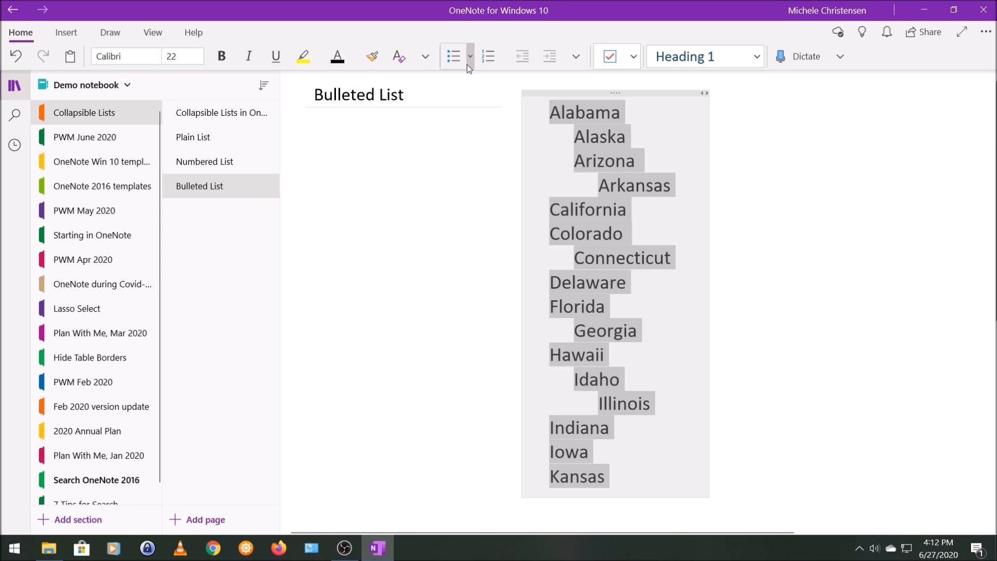
click(470, 56)
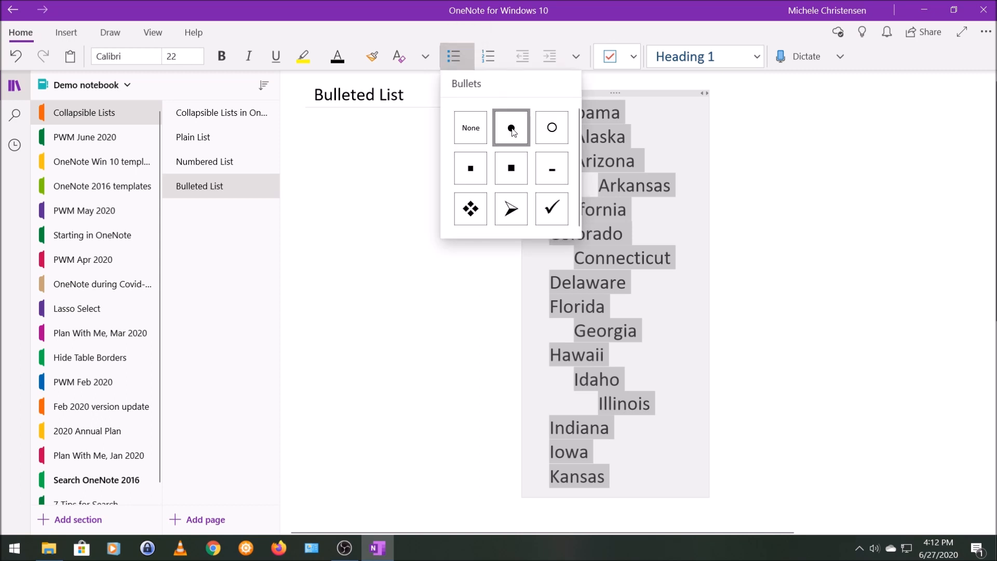
click(511, 127)
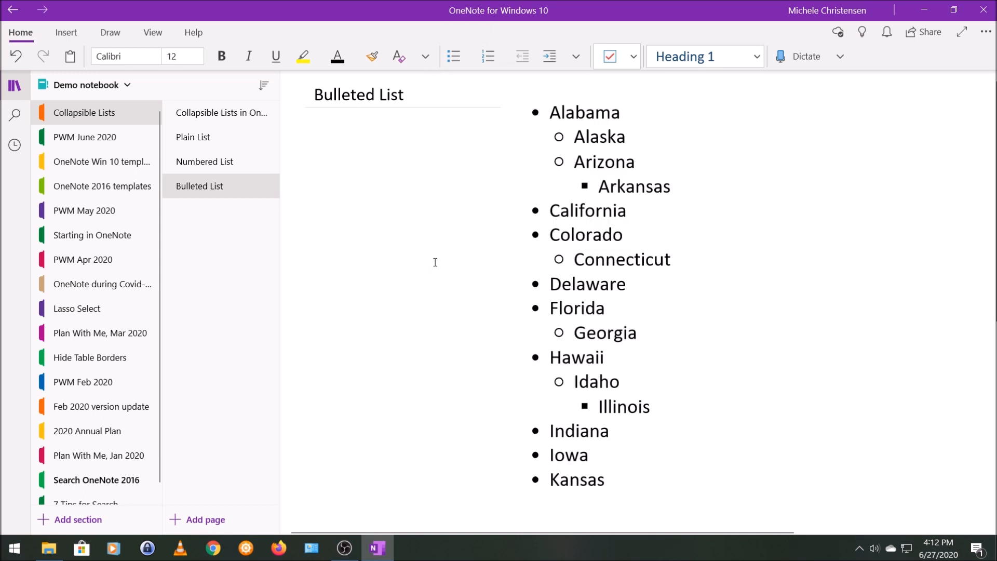
click(427, 267)
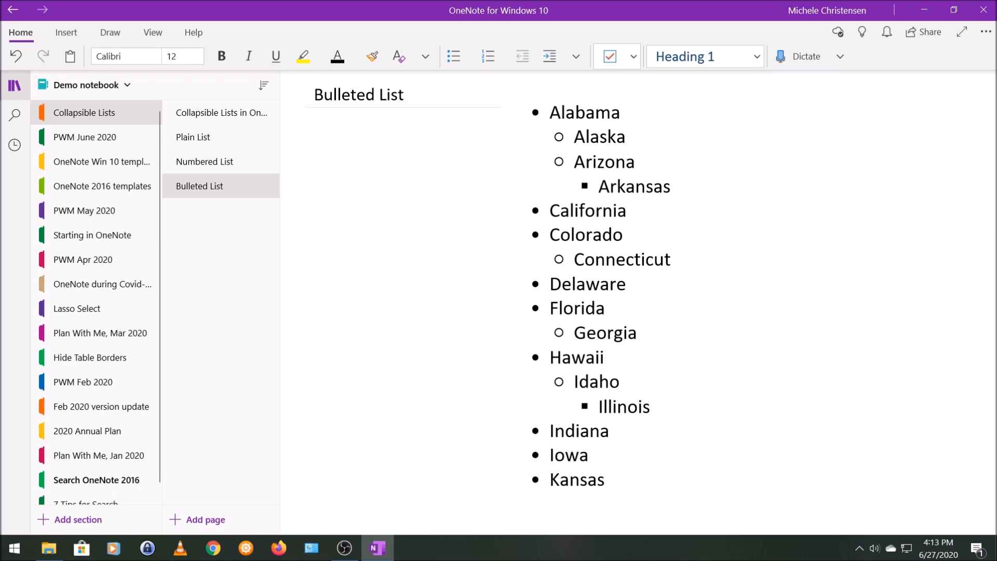
mouse_move(16, 397)
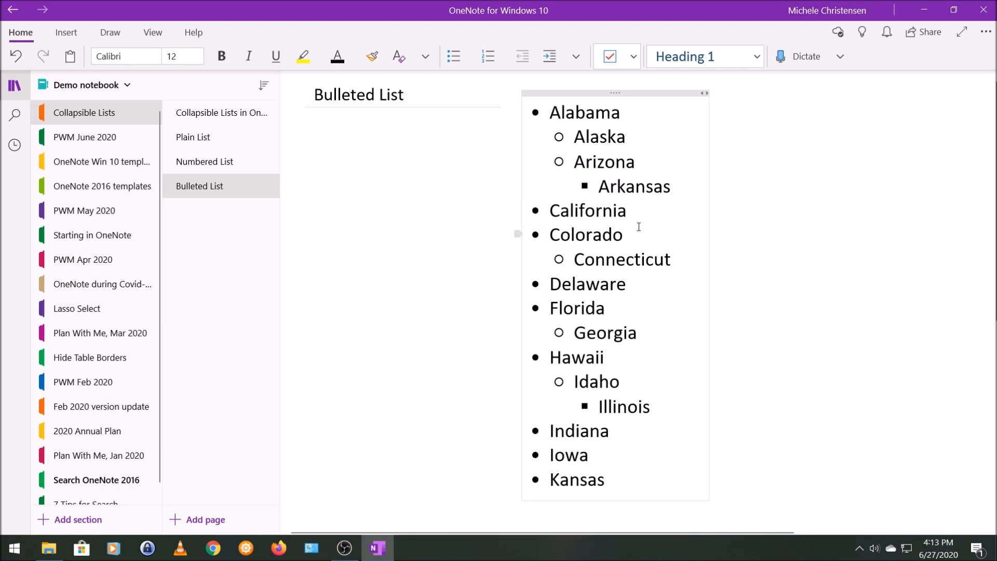
Add a 'Random item' sub-bullet beneath Colorado.
click(633, 235)
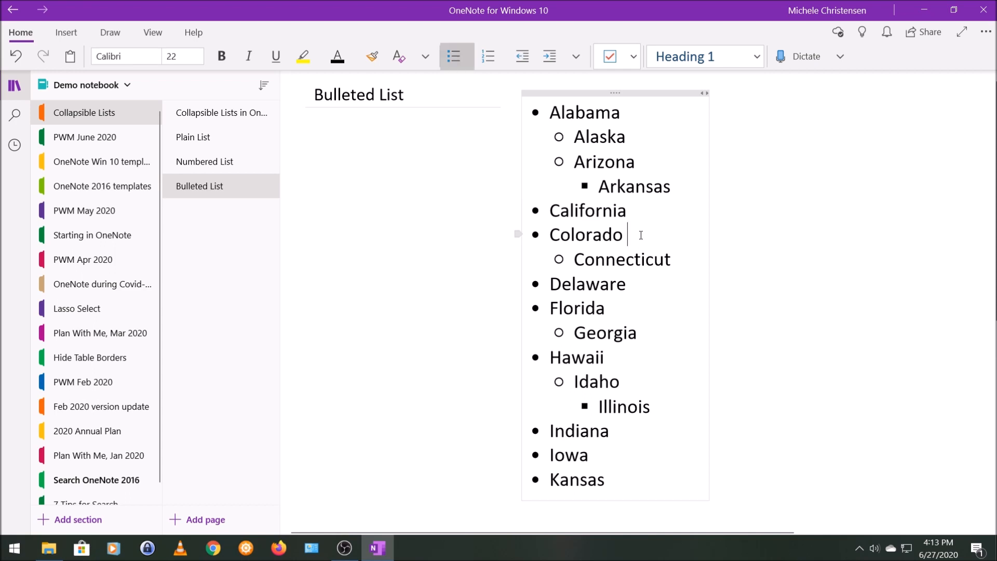
text(rando)
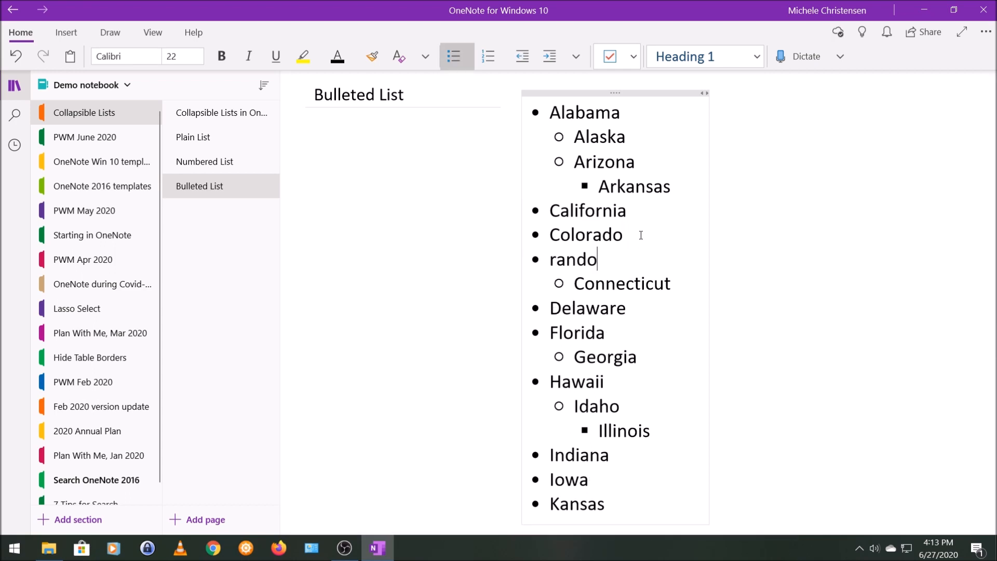
text(Random item)
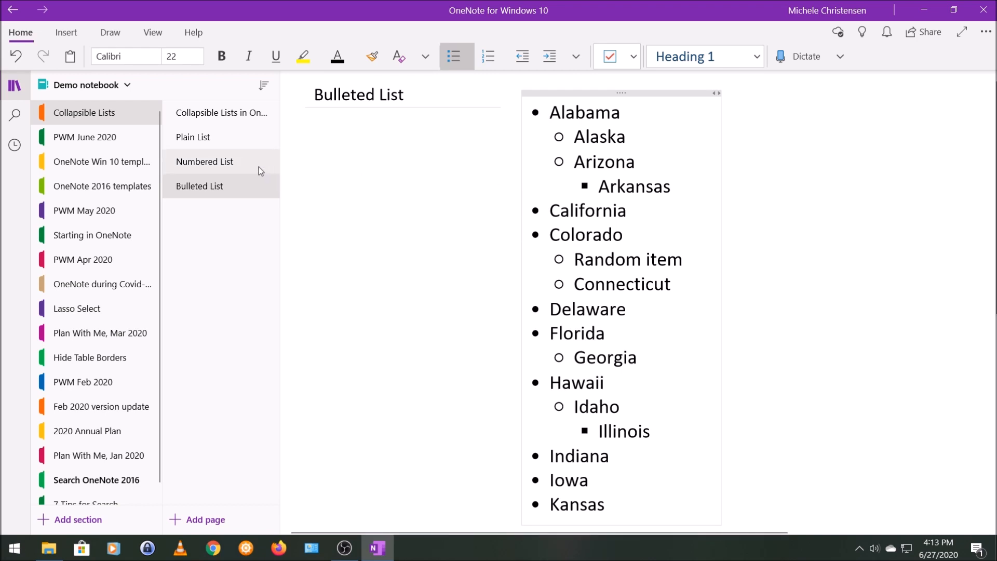
Add 'Random item 2' below Delaware on the Numbered List page.
click(205, 162)
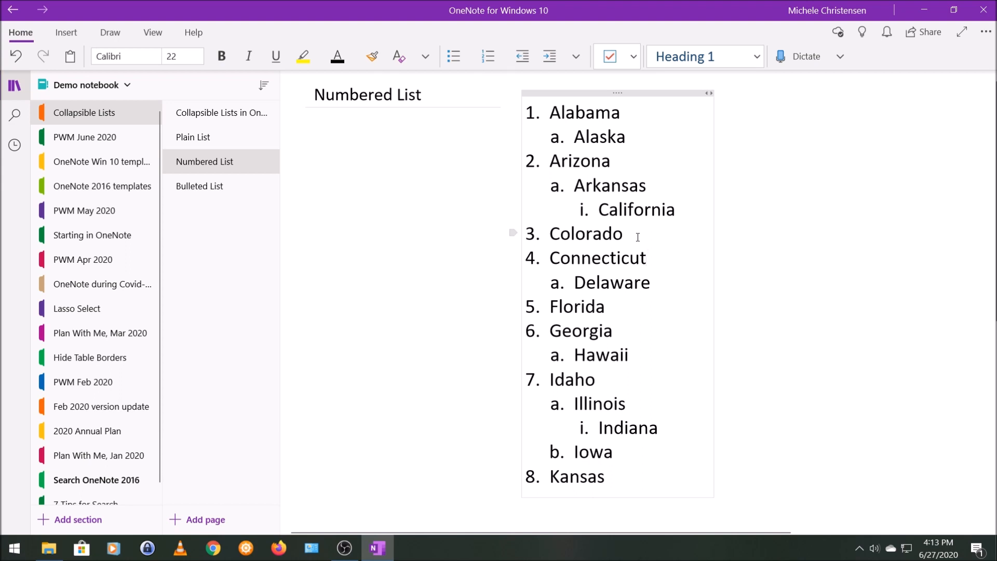
text(Random i)
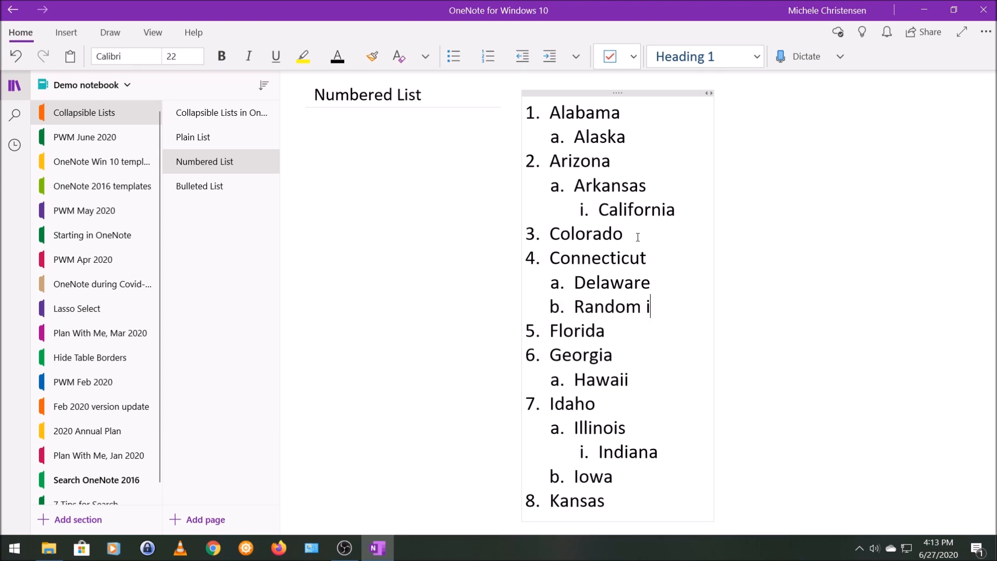
text(tem 2)
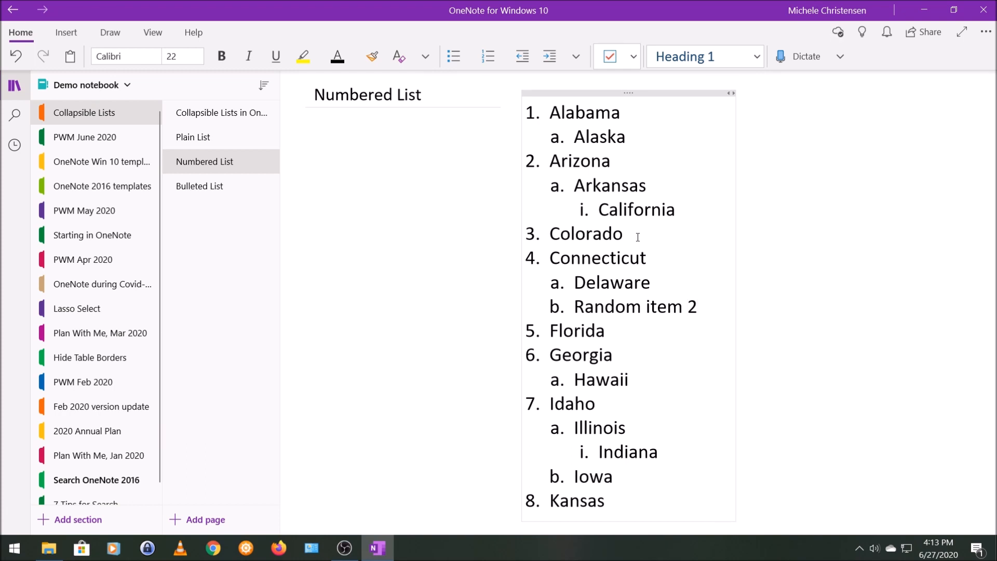
click(696, 306)
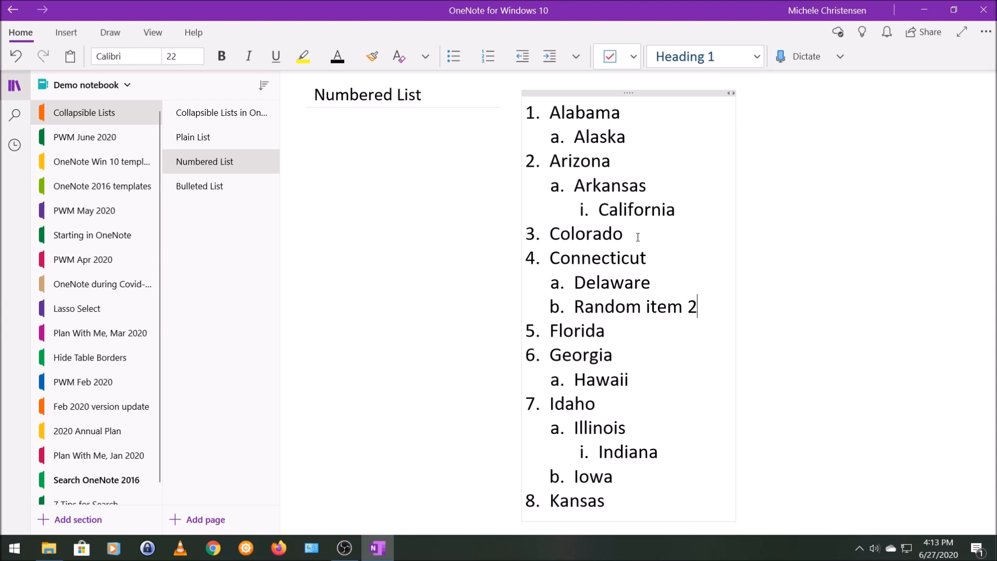
Shift Random item 2 between top level, under Connecticut and under Delaware to test its nesting.
click(488, 56)
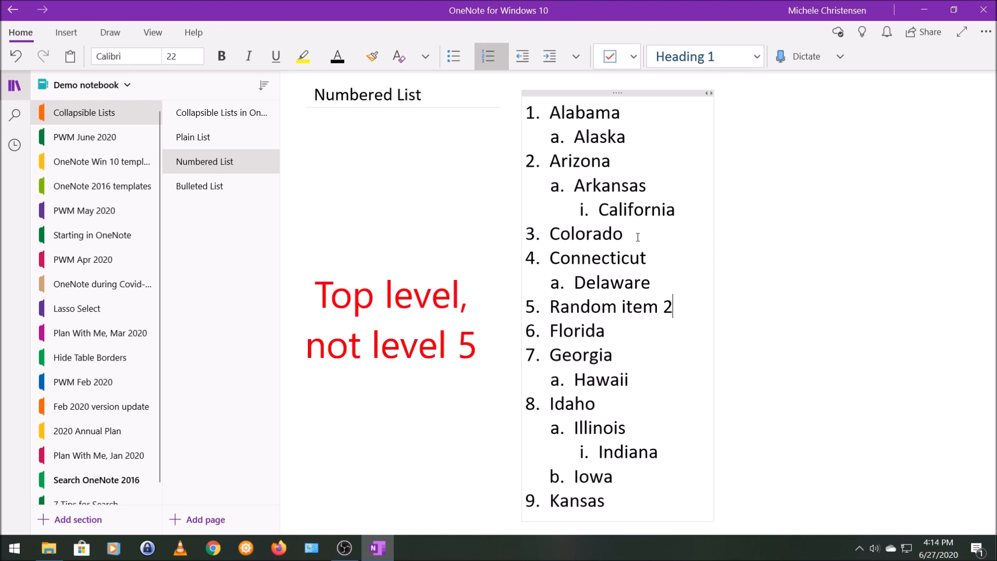
click(548, 57)
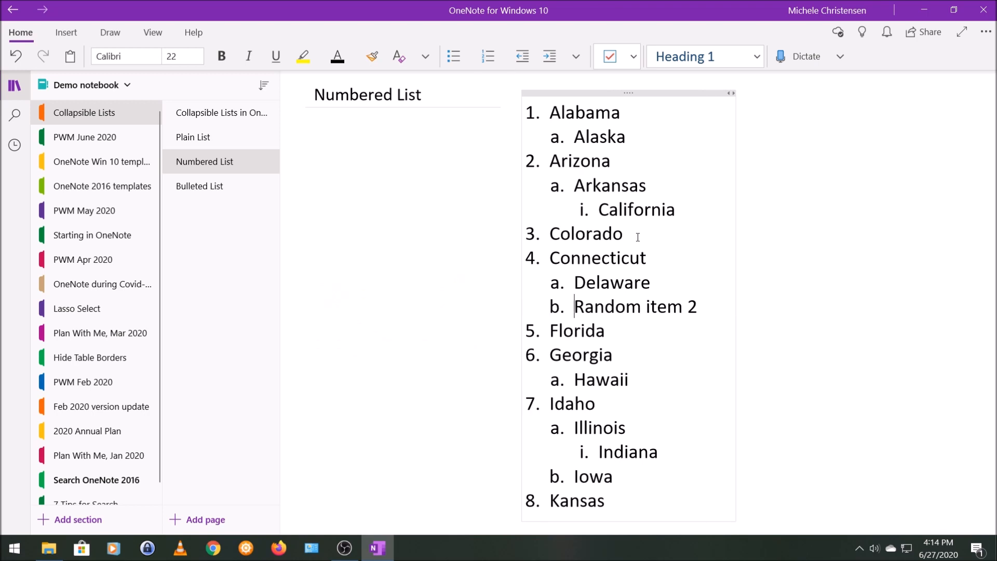
click(549, 56)
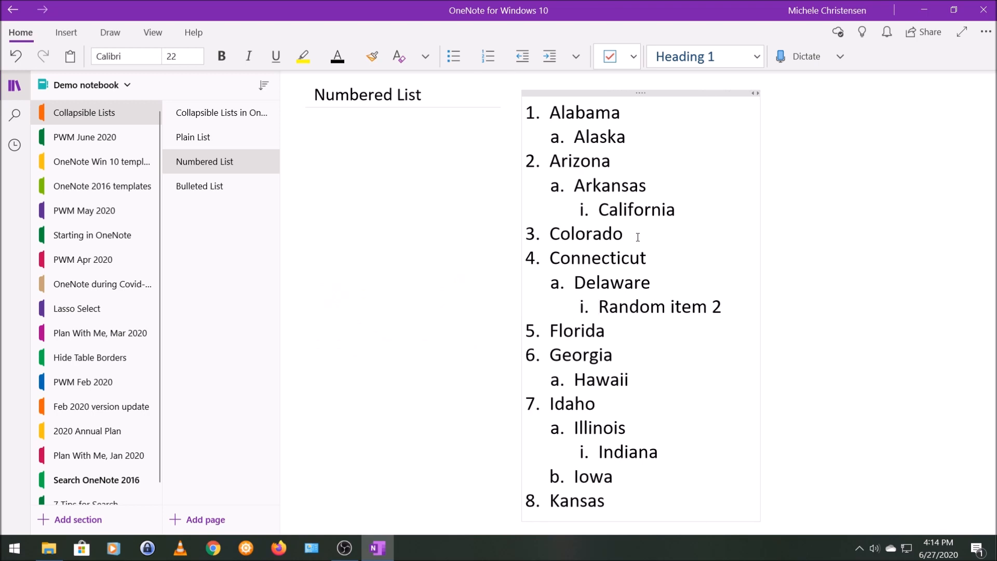
click(598, 306)
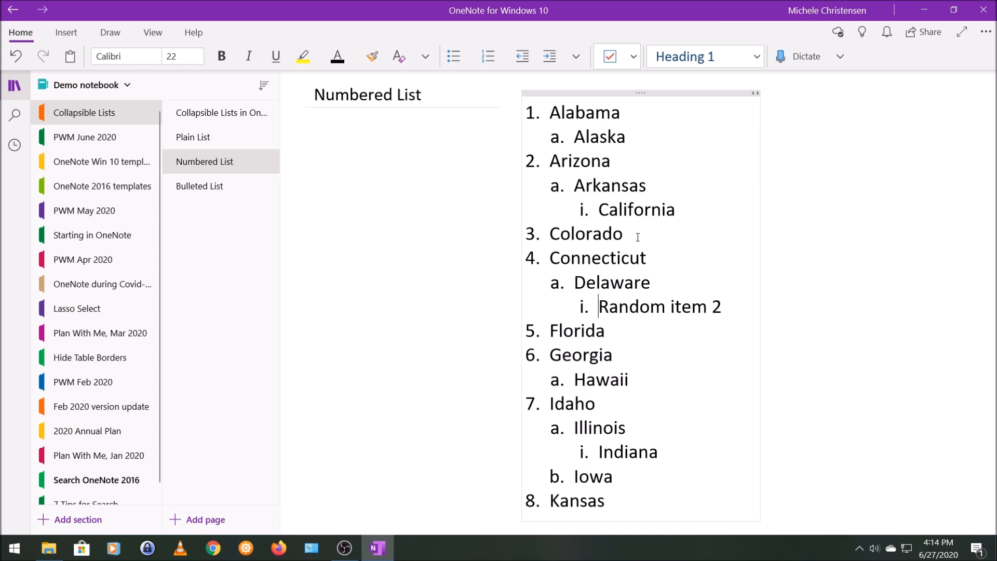
click(522, 57)
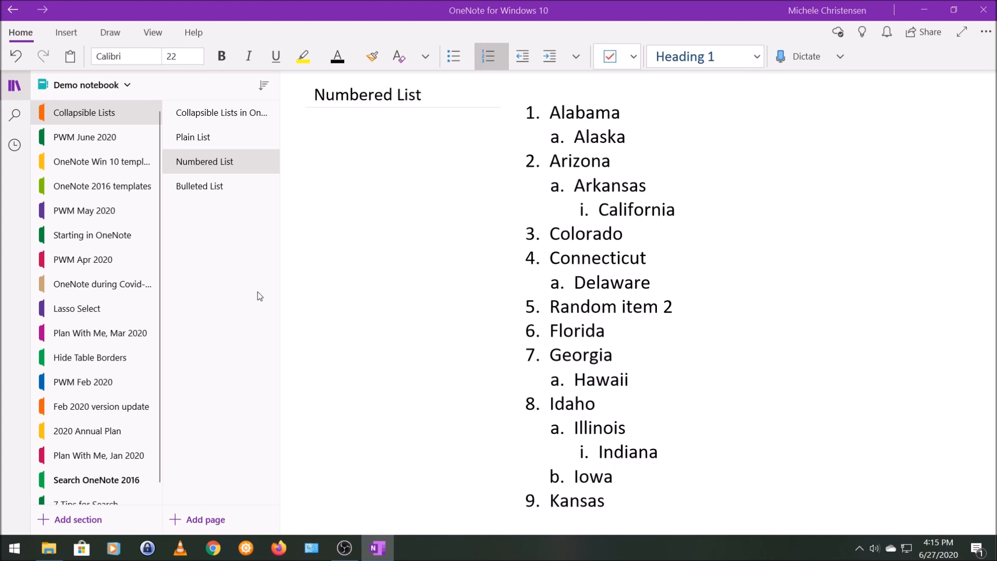
mouse_move(243, 247)
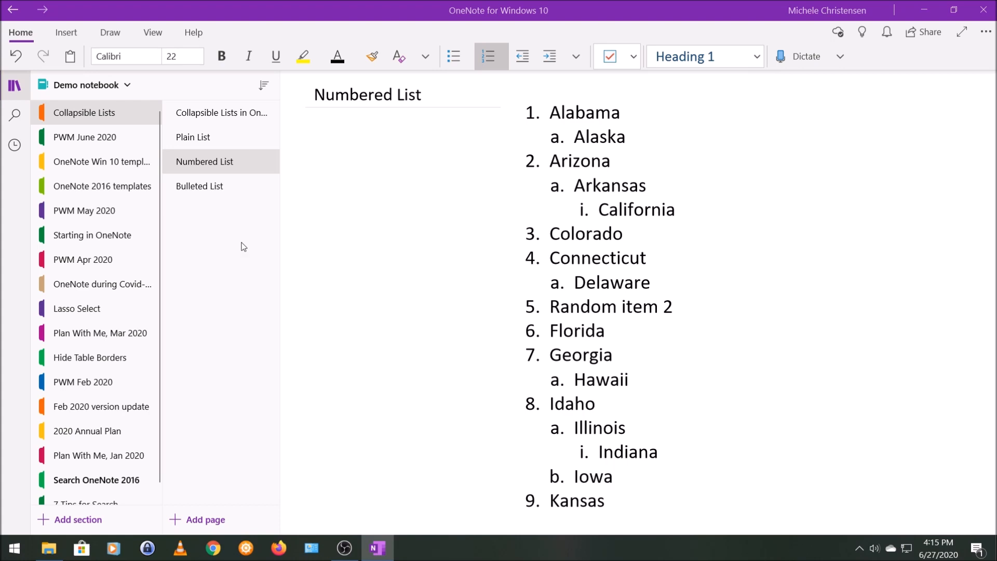
Collapse Arizona's nested sub-items out of view on the Numbered List page.
click(562, 158)
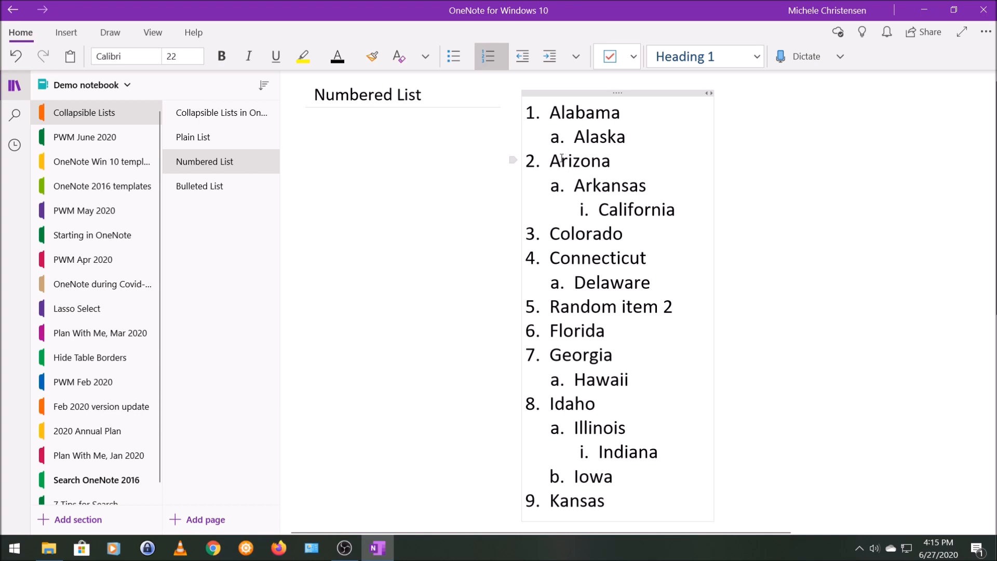
mouse_move(530, 169)
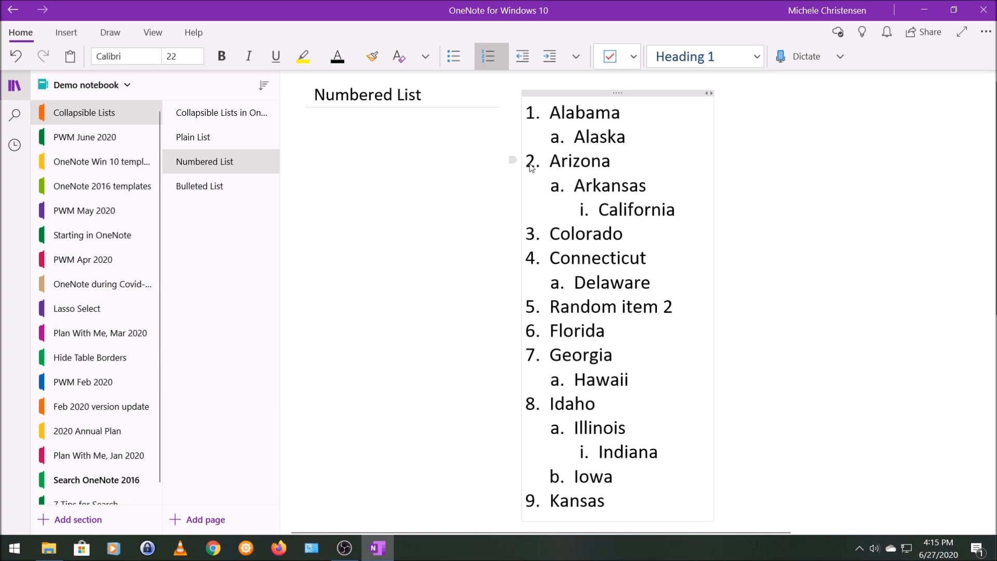
mouse_move(531, 168)
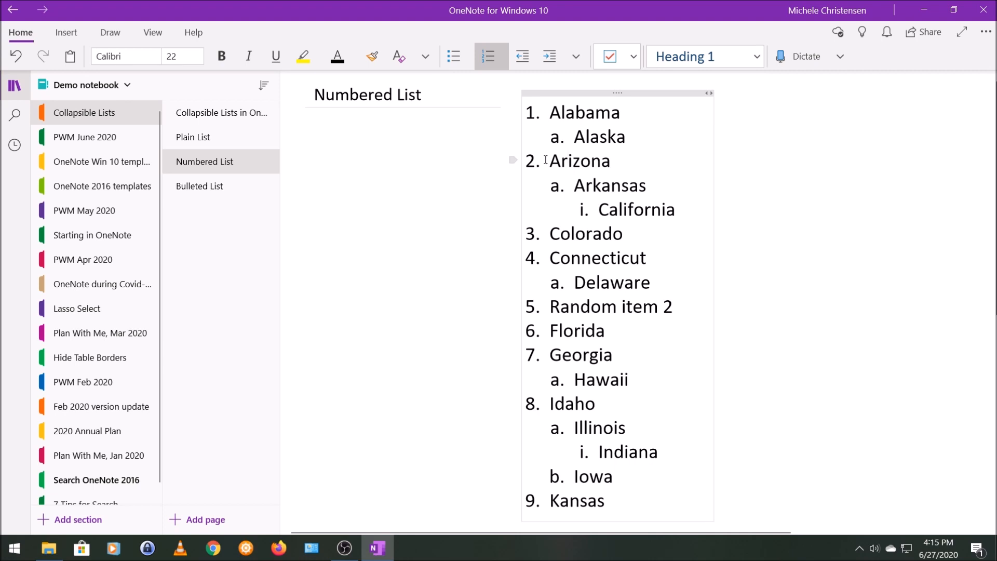
mouse_move(512, 160)
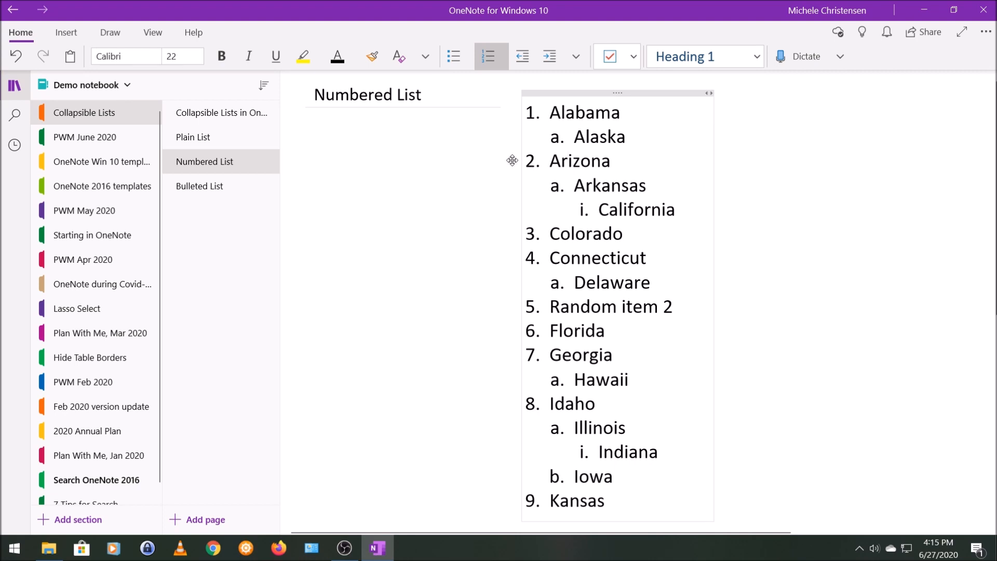
click(567, 160)
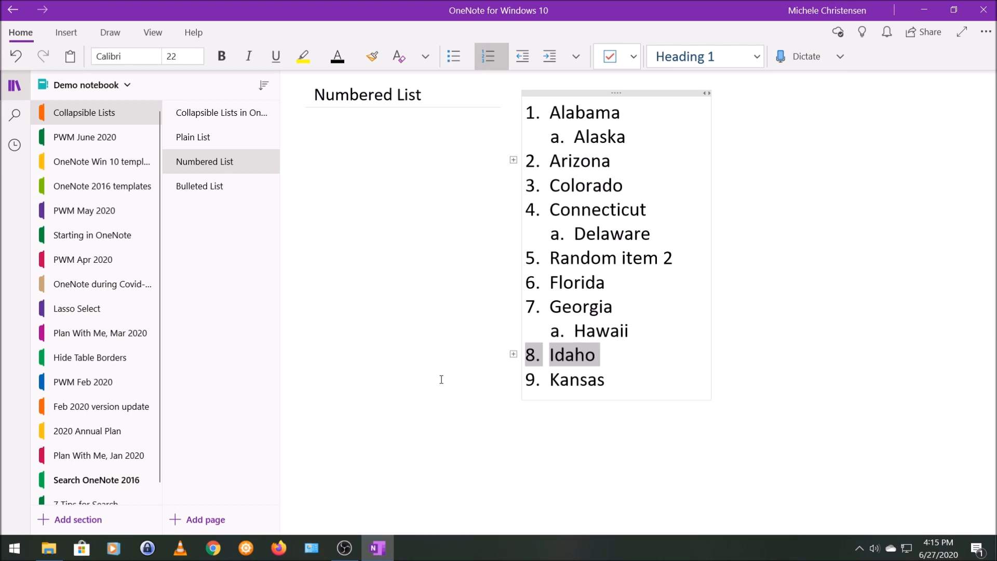
click(441, 381)
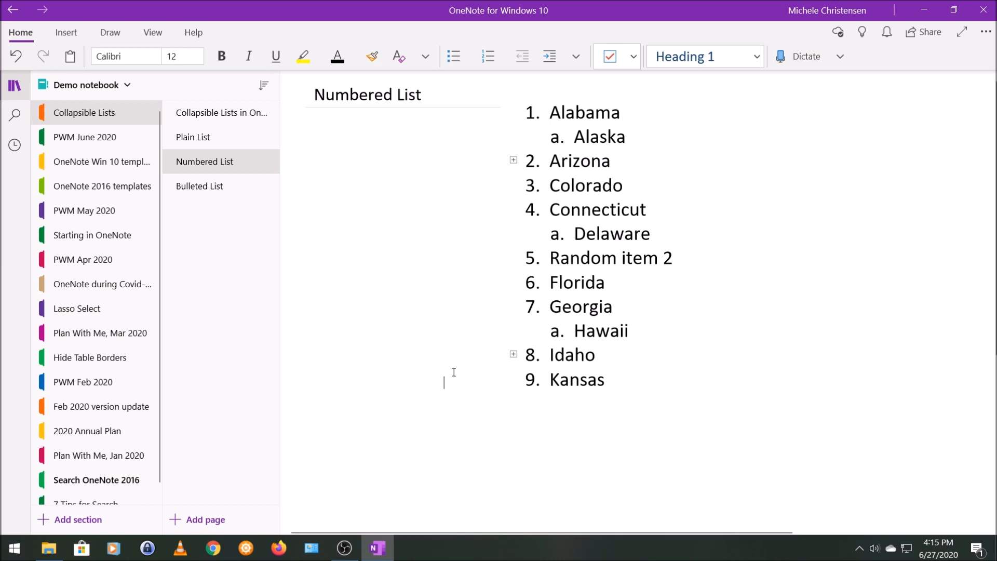
mouse_move(512, 355)
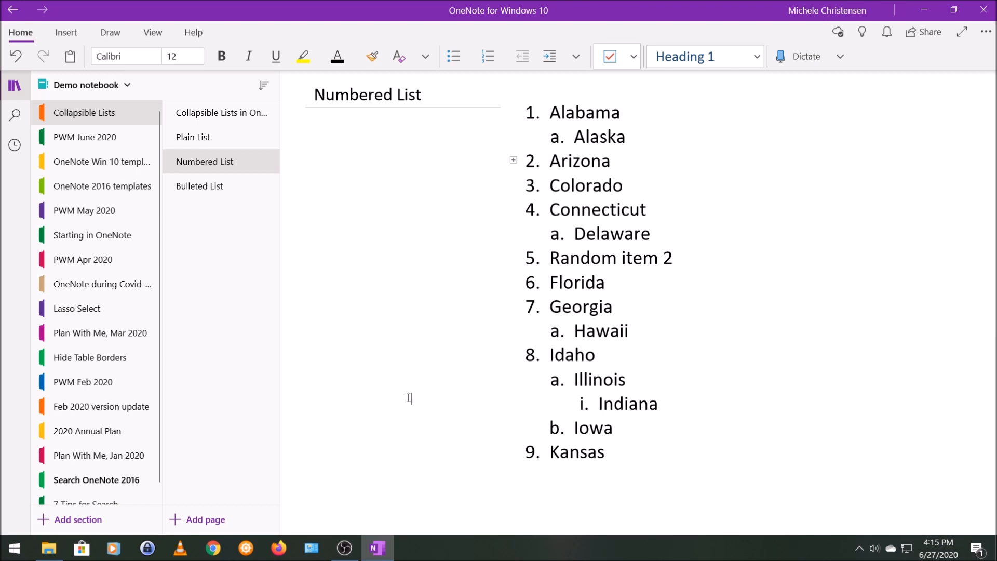
Collapse Hawaii's items on the Bulleted List page and return to the Numbered List page.
click(200, 186)
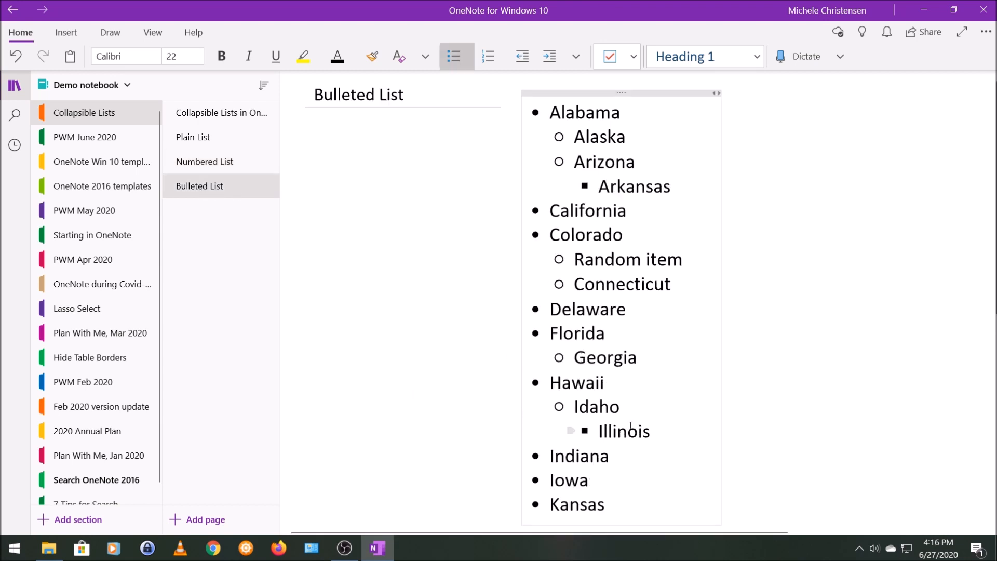
mouse_move(520, 388)
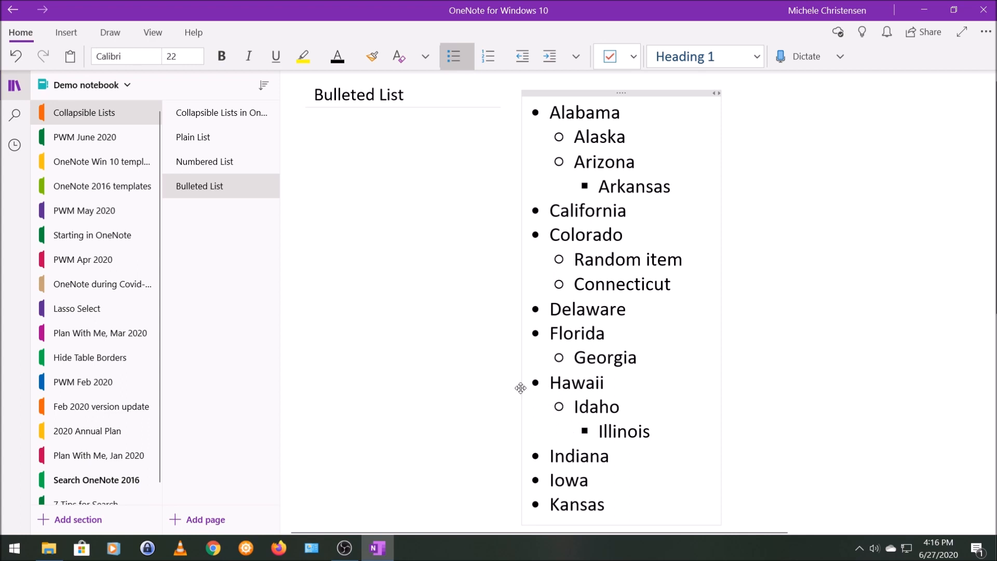
mouse_move(509, 414)
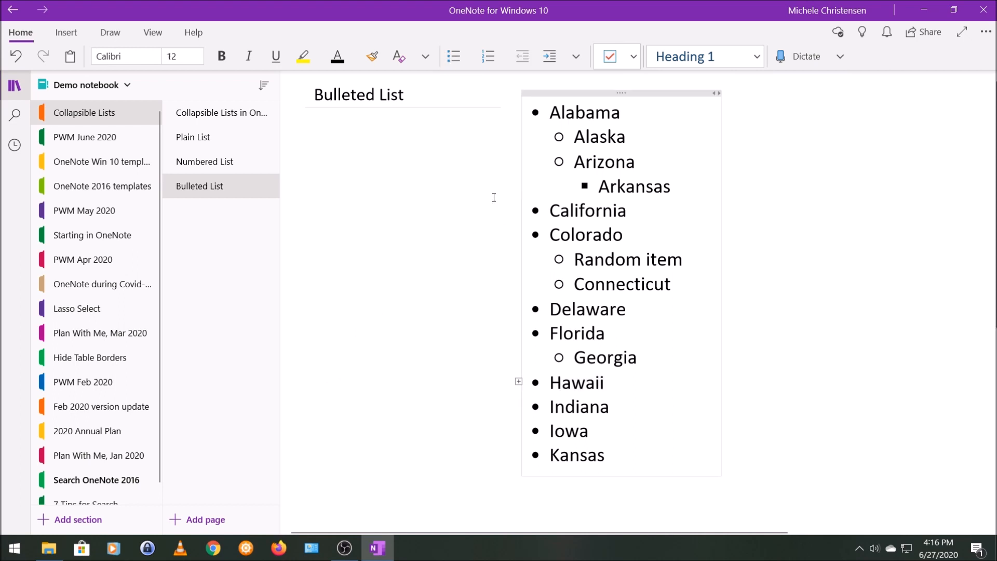
click(205, 162)
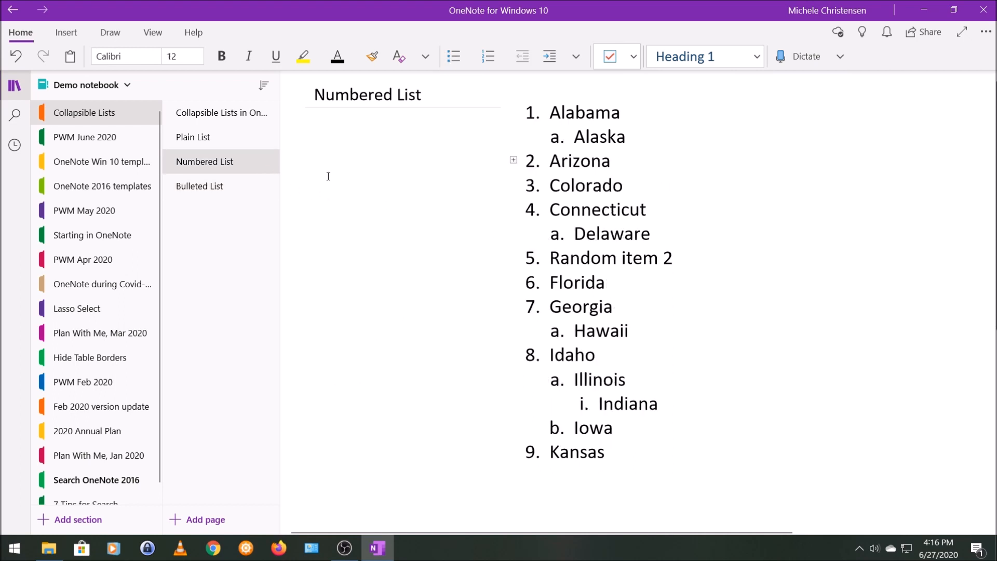
Remove numbering from the whole Numbered List, then move to the Bulleted List page.
click(512, 160)
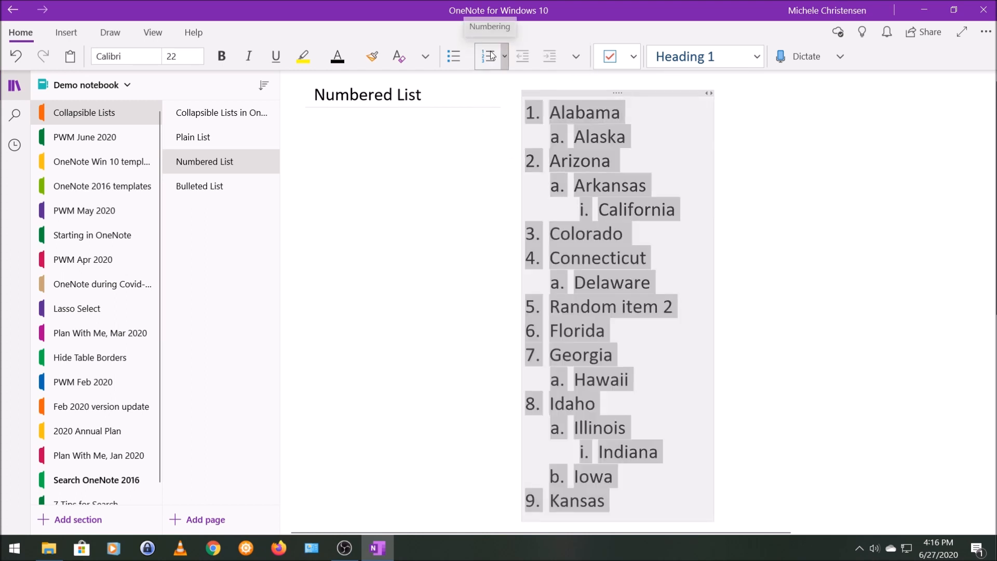
click(486, 56)
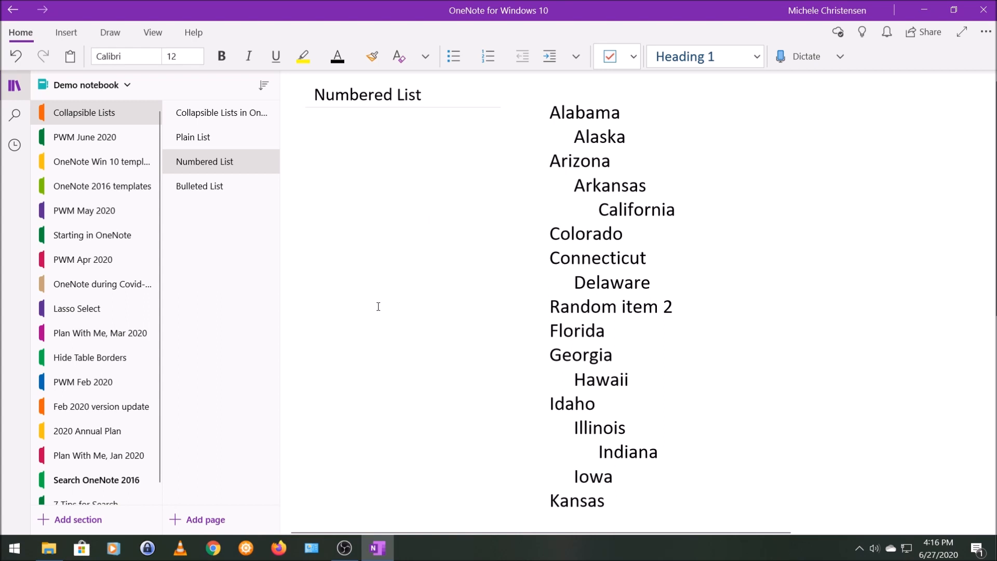
mouse_move(251, 222)
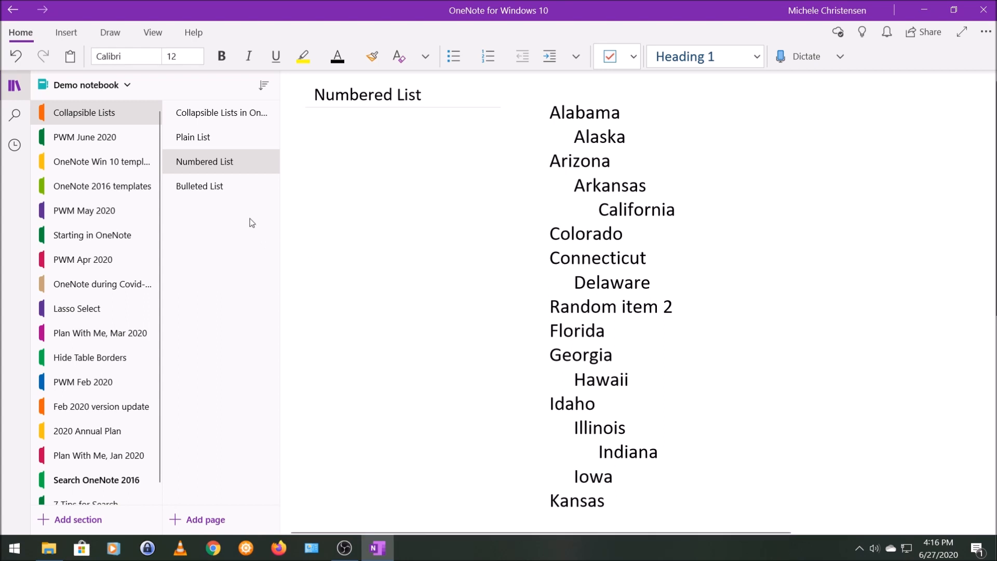
click(199, 186)
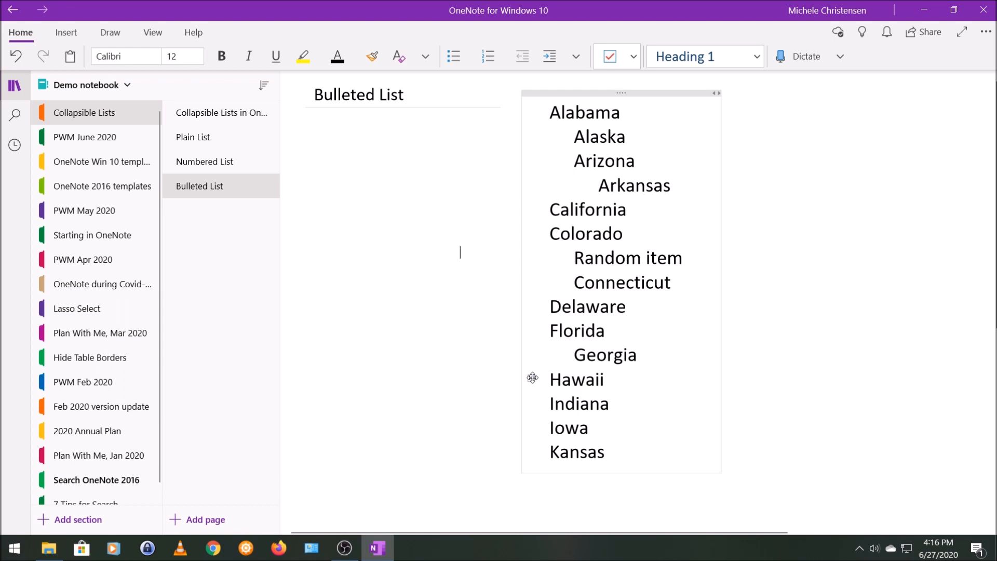
Expand Hawaii's hidden sub-items, toggle Bullets, and return to the Collapsible Lists title page.
double_click(576, 380)
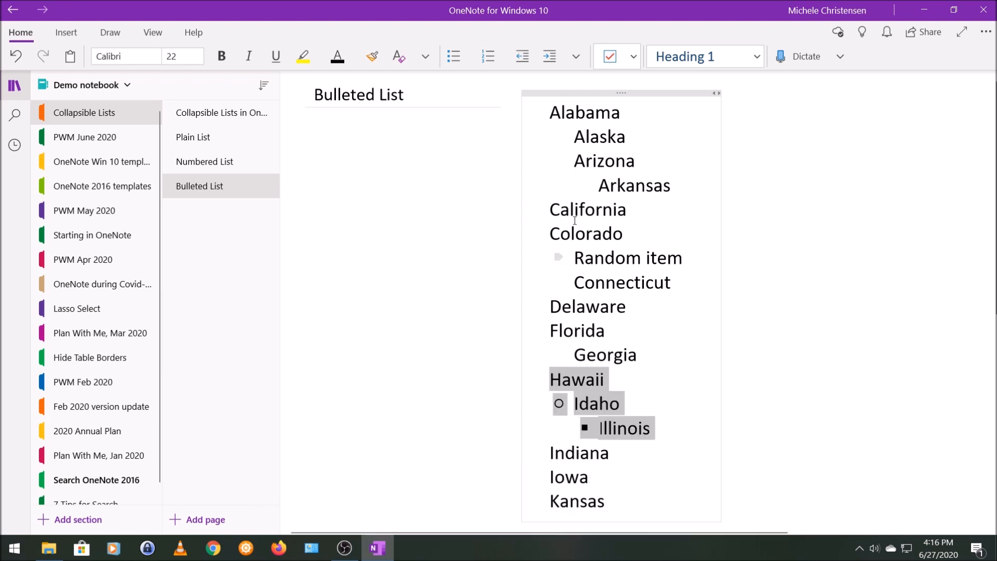
click(454, 56)
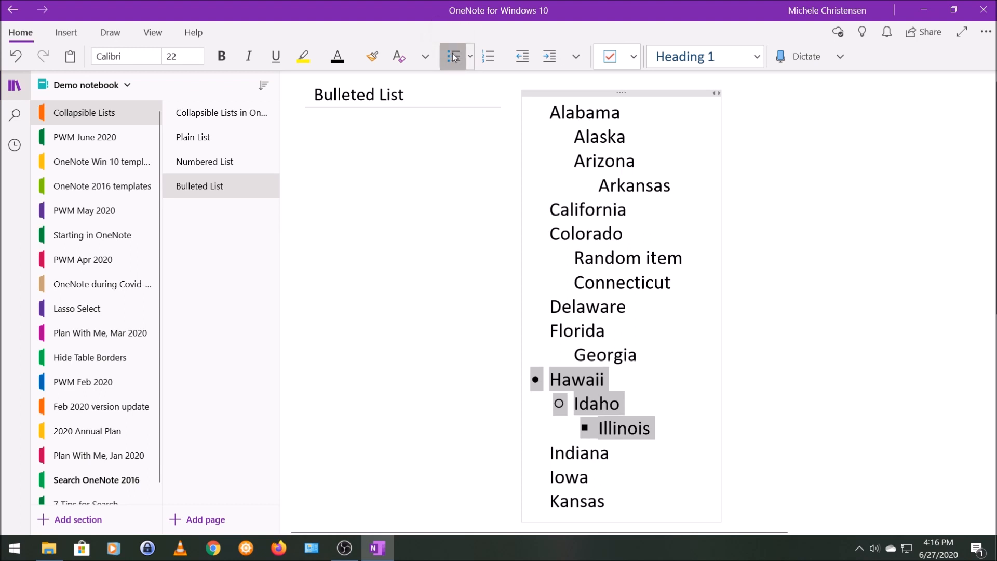
click(221, 113)
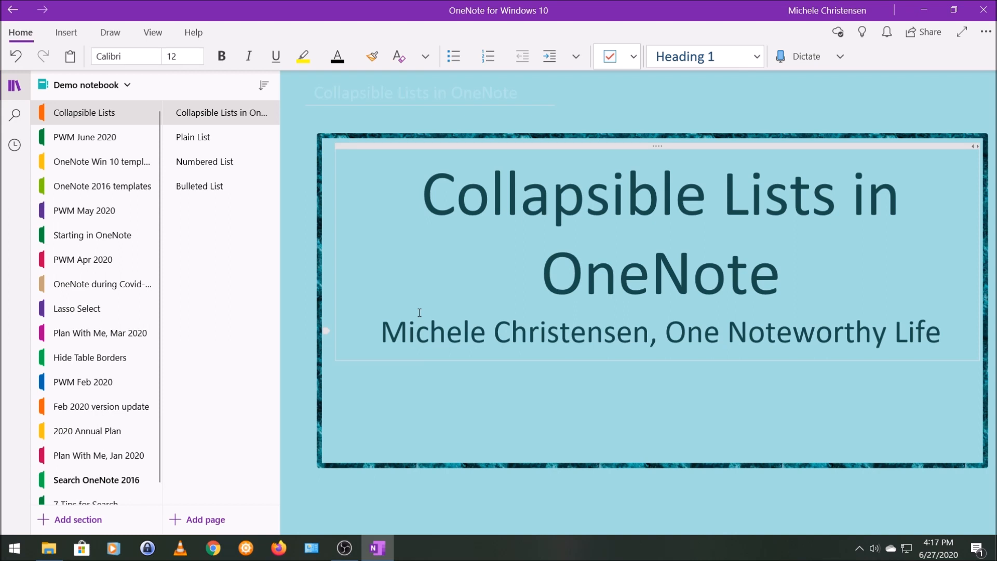
click(363, 494)
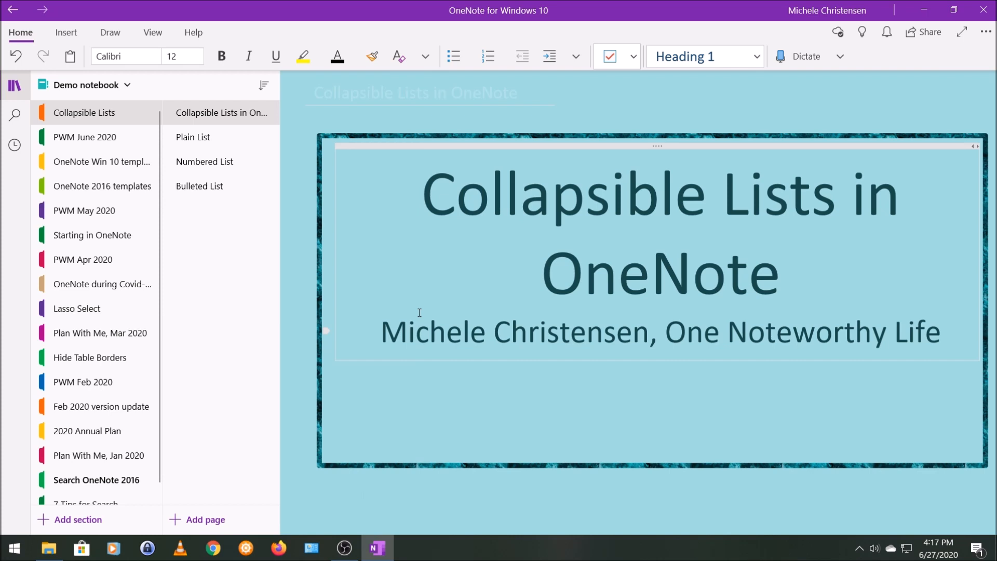
click(363, 494)
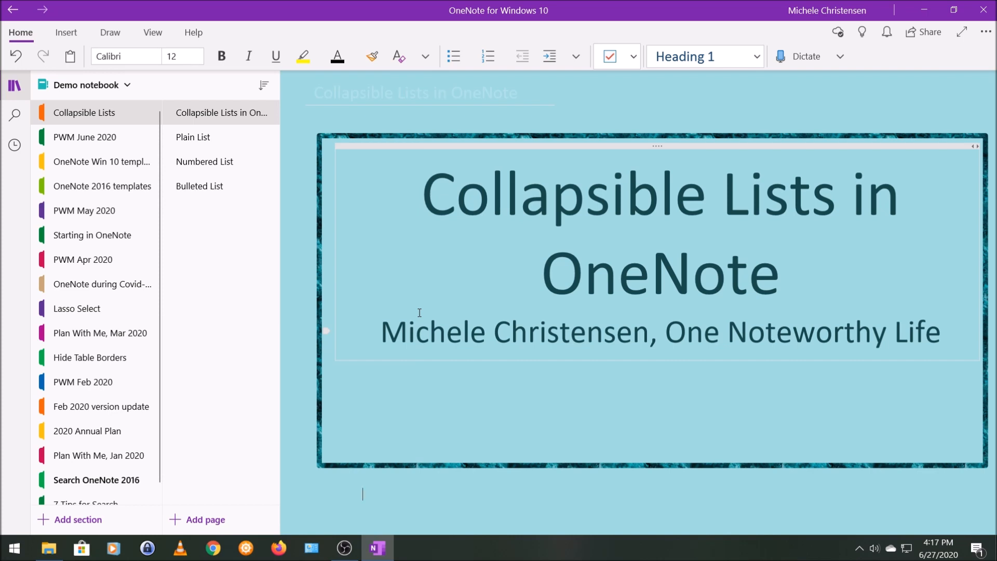